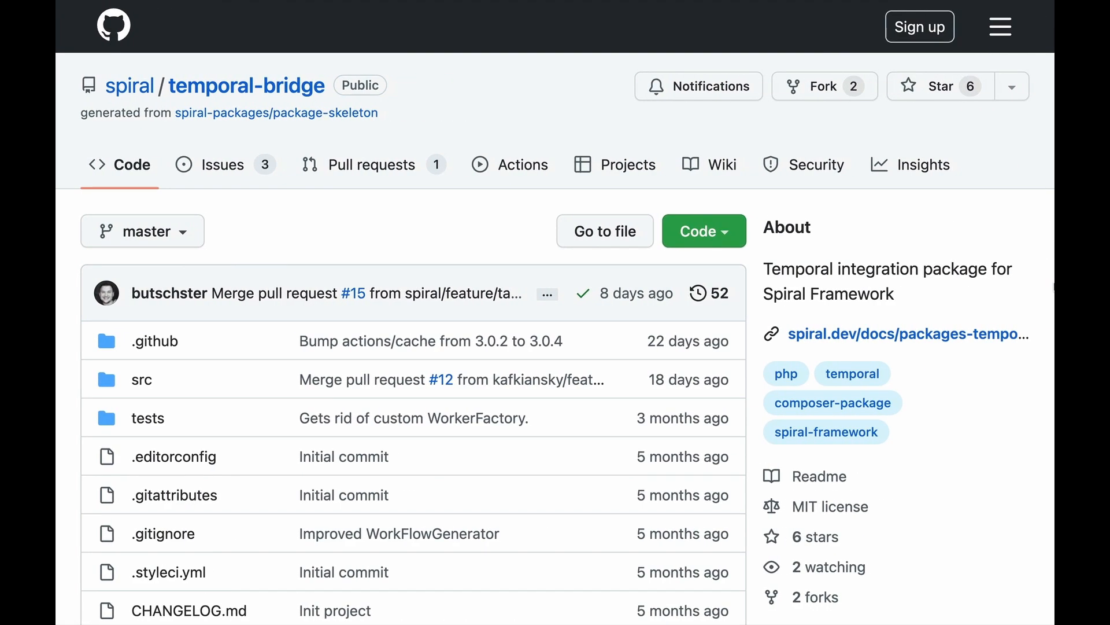
{"action": "mouse_move", "coordinate": [982, 401]}
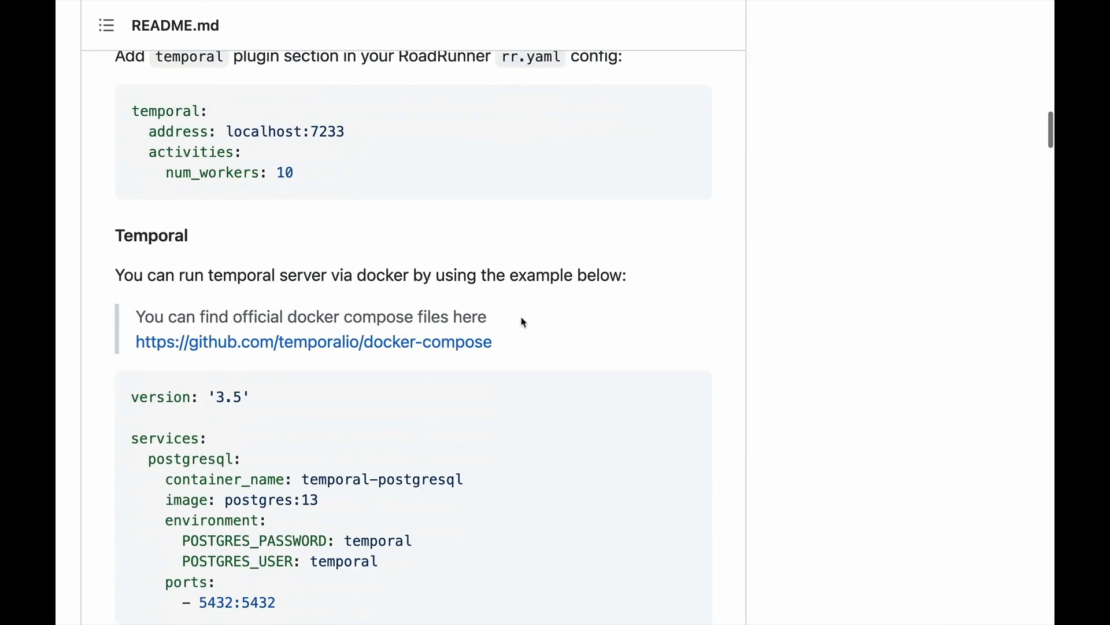
Scroll the temporal-bridge README down to the RoadRunner configuration and Temporal docker sections
{"action": "scroll", "scroll_direction": "down", "scroll_amount": 3}
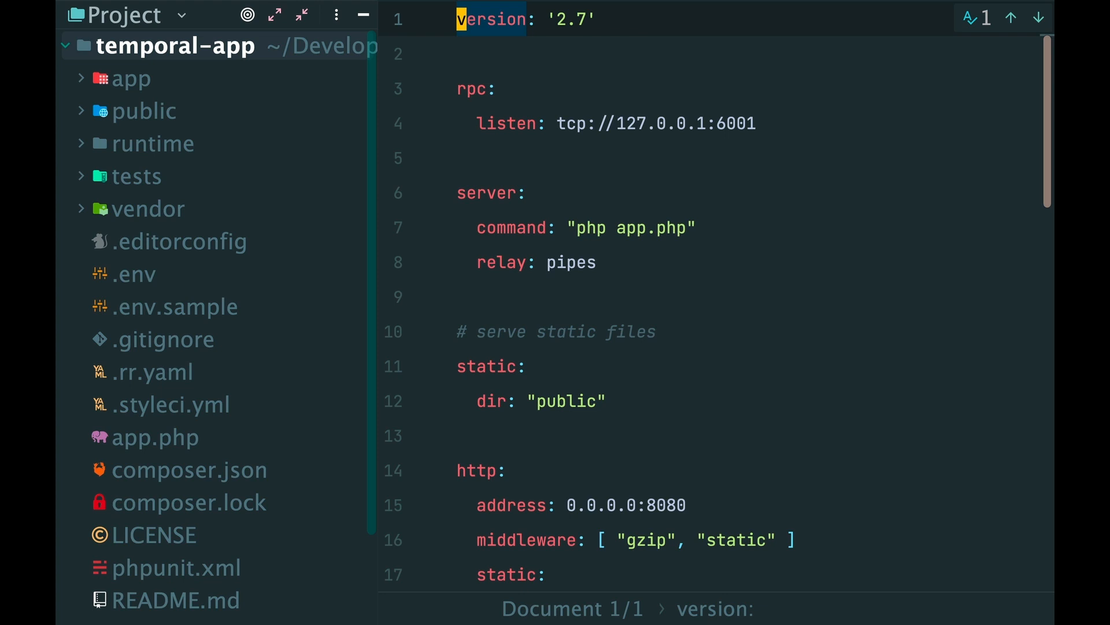
Paste the README temporal block at the end of .rr.yaml and begin a new docker-compose file at the project root
{"action": "scroll", "scroll_direction": "down", "scroll_amount": 3}
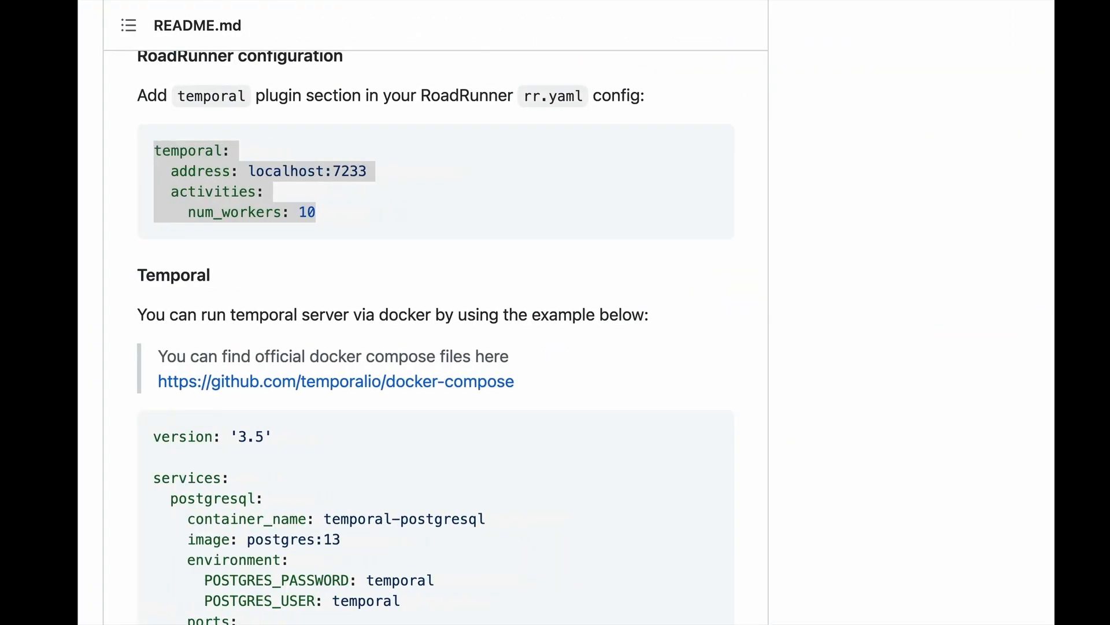
{"action": "scroll", "scroll_direction": "down", "scroll_amount": 3}
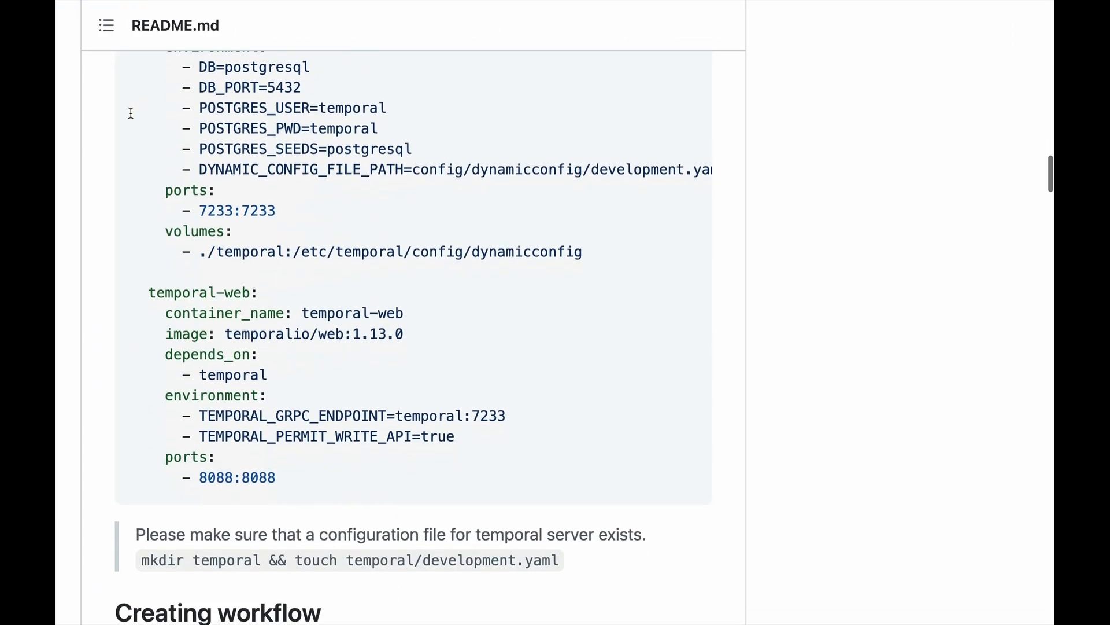
{"action": "left_click", "coordinate": [686, 154]}
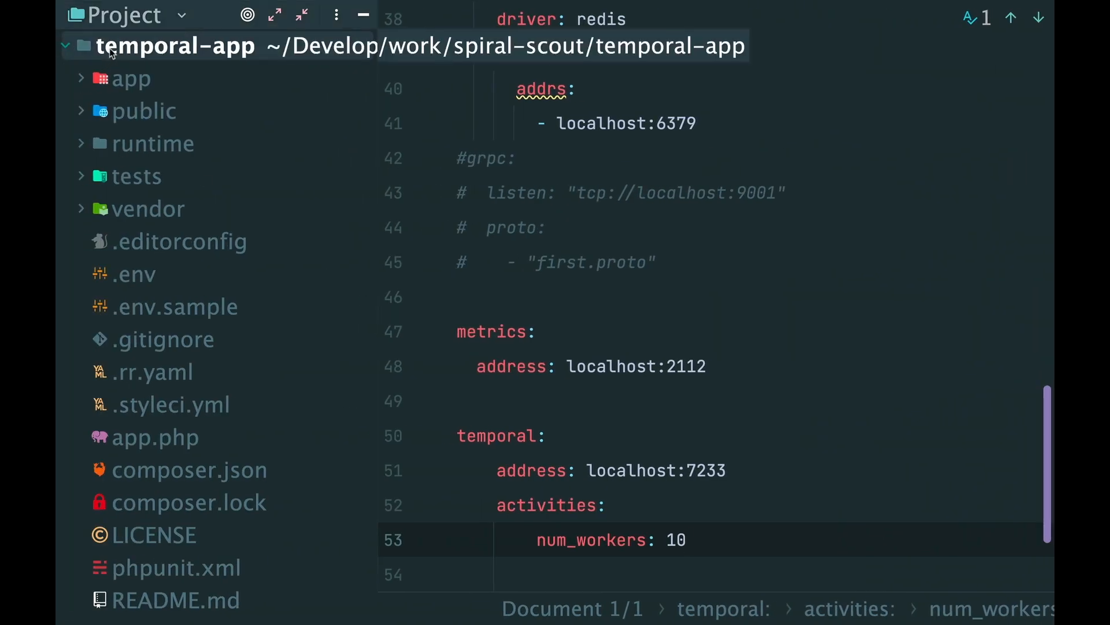
{"action": "type", "text": "docker-com"}
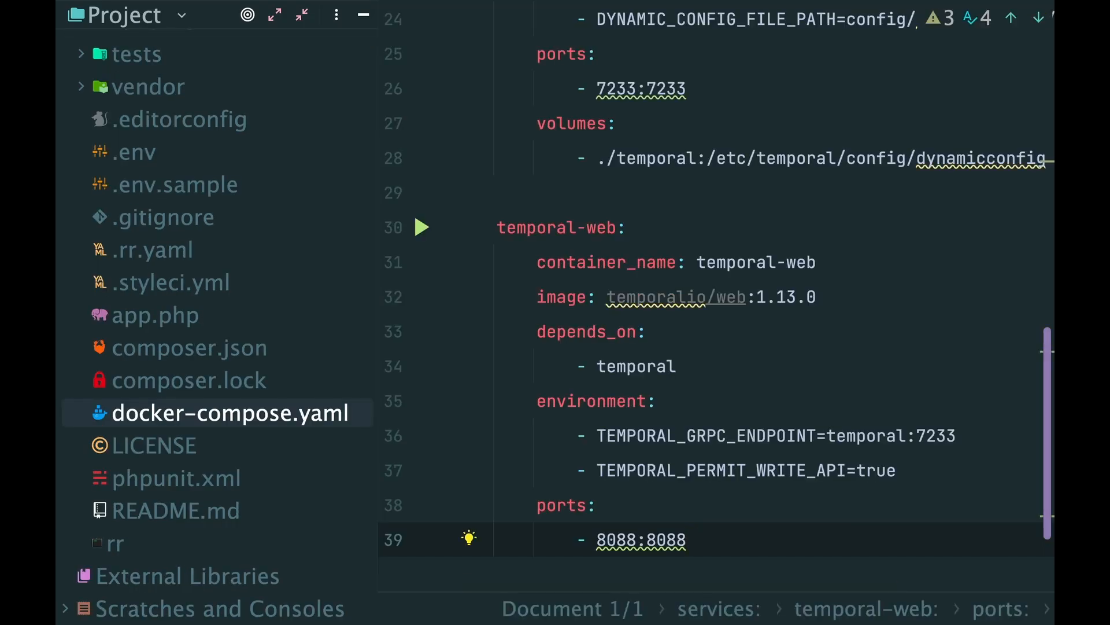
Copy the README's mkdir temporal && touch temporal/development.yaml command and bring the compose services up
{"action": "left_click", "coordinate": [176, 510]}
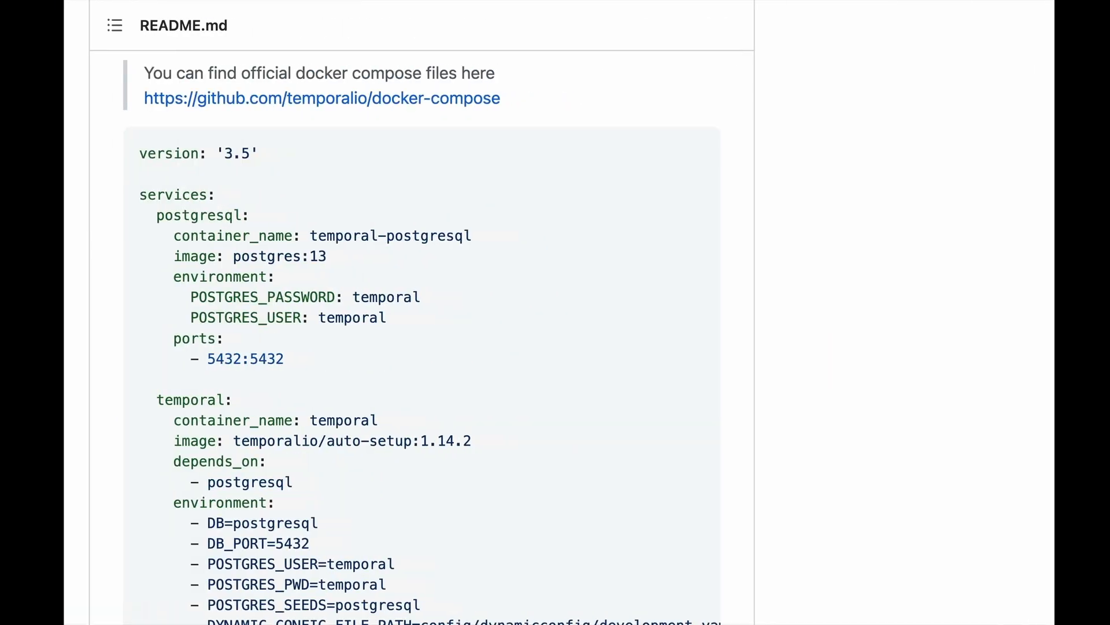
{"action": "scroll", "scroll_direction": "down", "scroll_amount": 3}
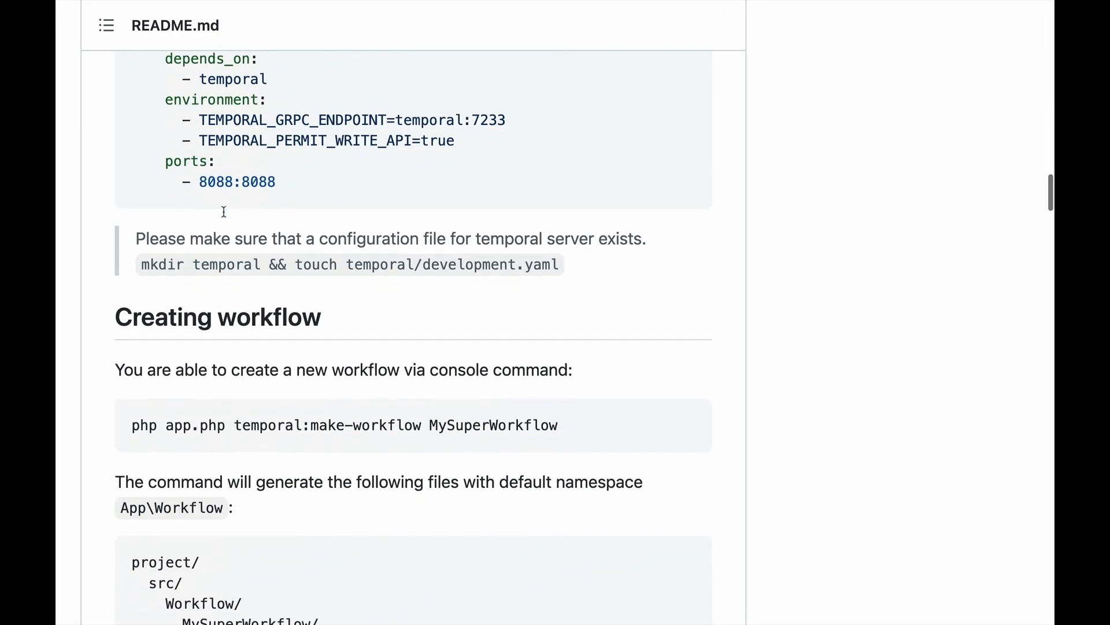
{"action": "left_click_drag", "start_coordinate": [141, 263], "coordinate": [557, 264]}
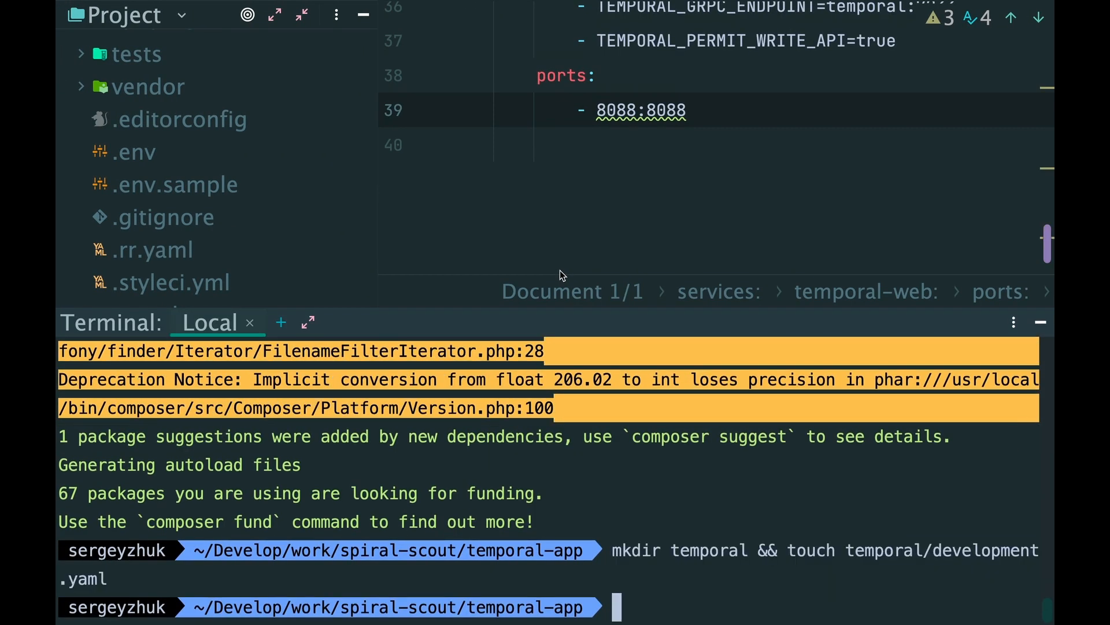
{"action": "type", "text": "dc up"}
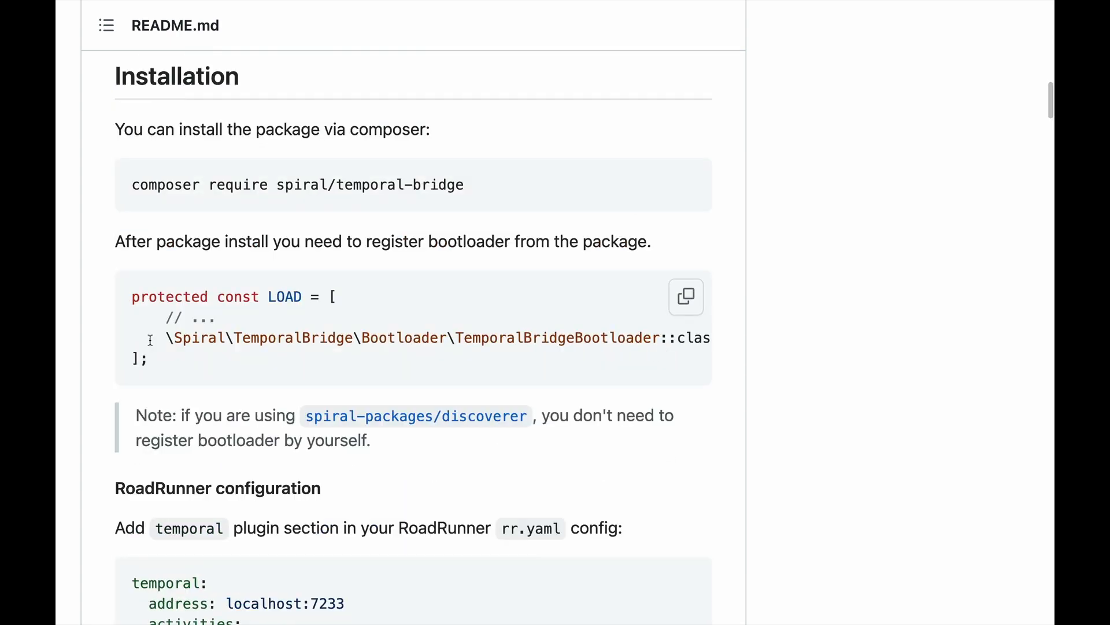
Add TemporalBridgeBootloader::class to App.php's LOAD list and start RoadRunner with ./rr serve
{"action": "left_click_drag", "start_coordinate": [165, 338], "coordinate": [658, 338]}
{"action": "type", "text": "app"}
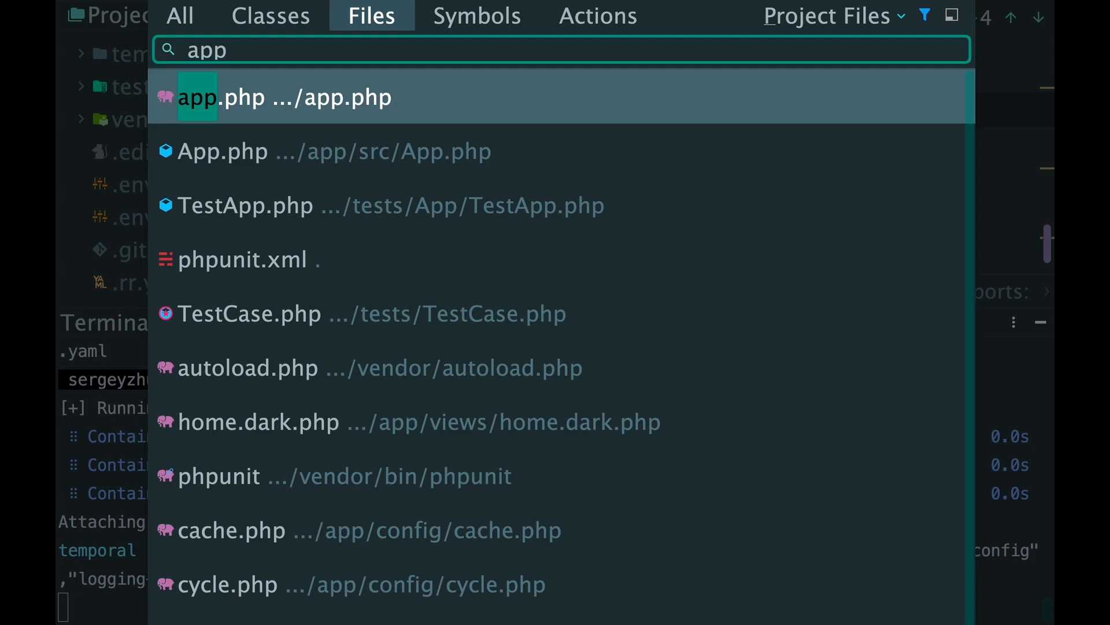
{"action": "left_click", "coordinate": [283, 97]}
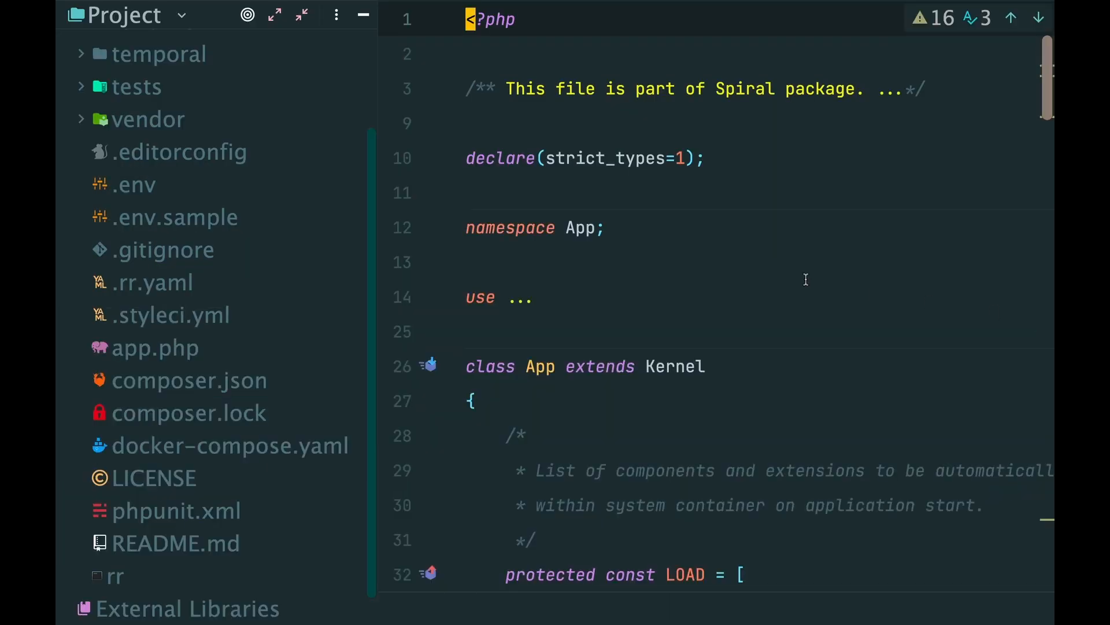
{"action": "scroll", "scroll_direction": "down", "scroll_amount": 3}
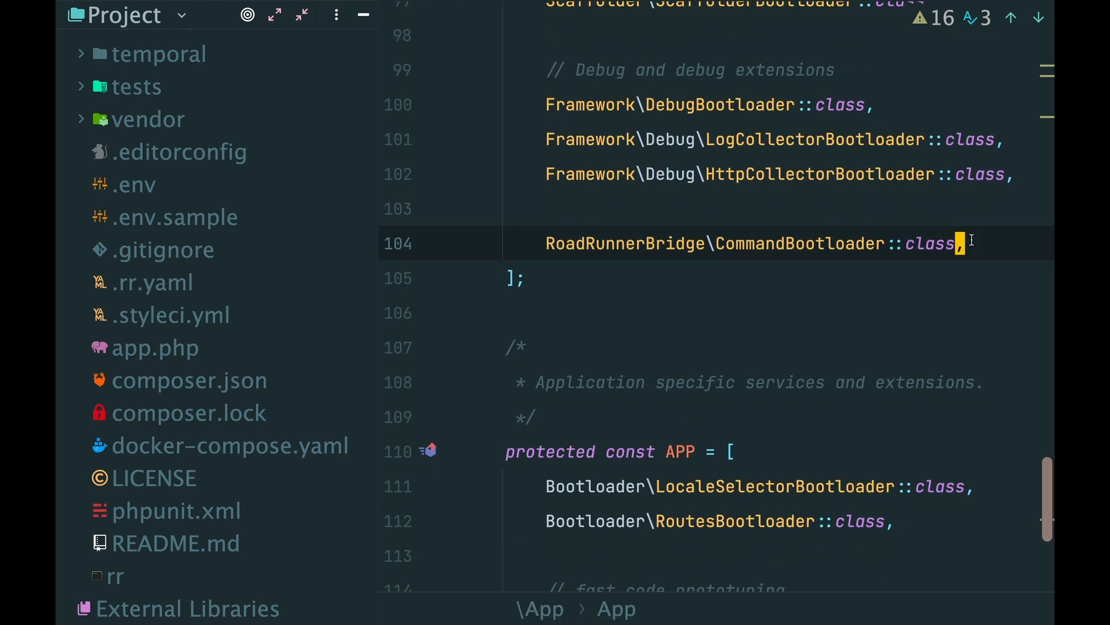
{"action": "type", "text": "\\TemporalBridge\\Bootloader\\TemporalBridgeBootloader::class,"}
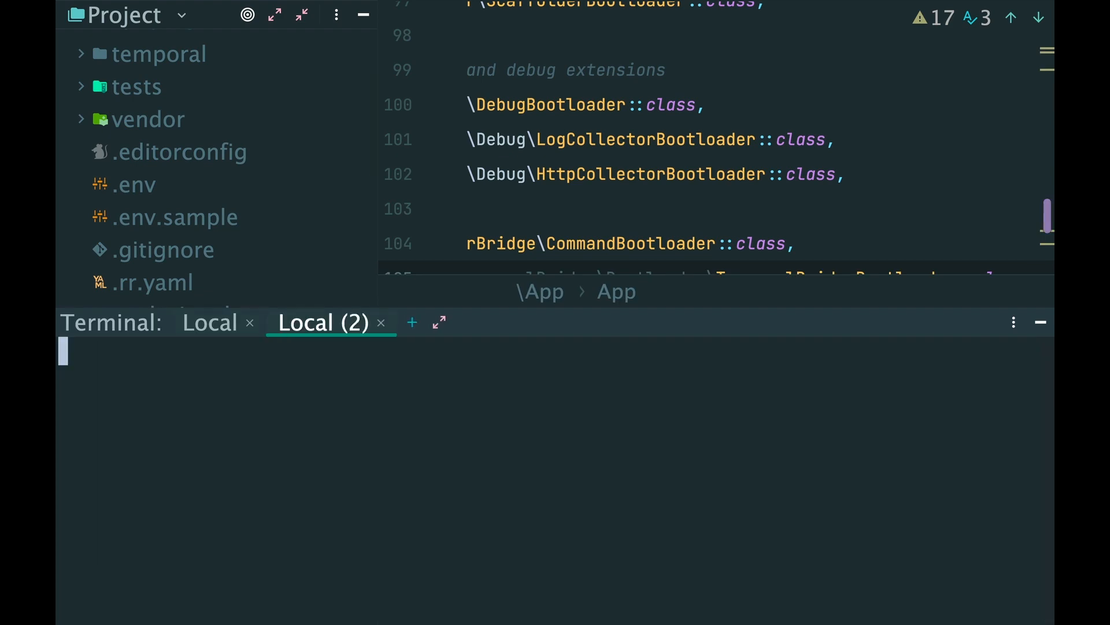
{"action": "type", "text": "./rr serve"}
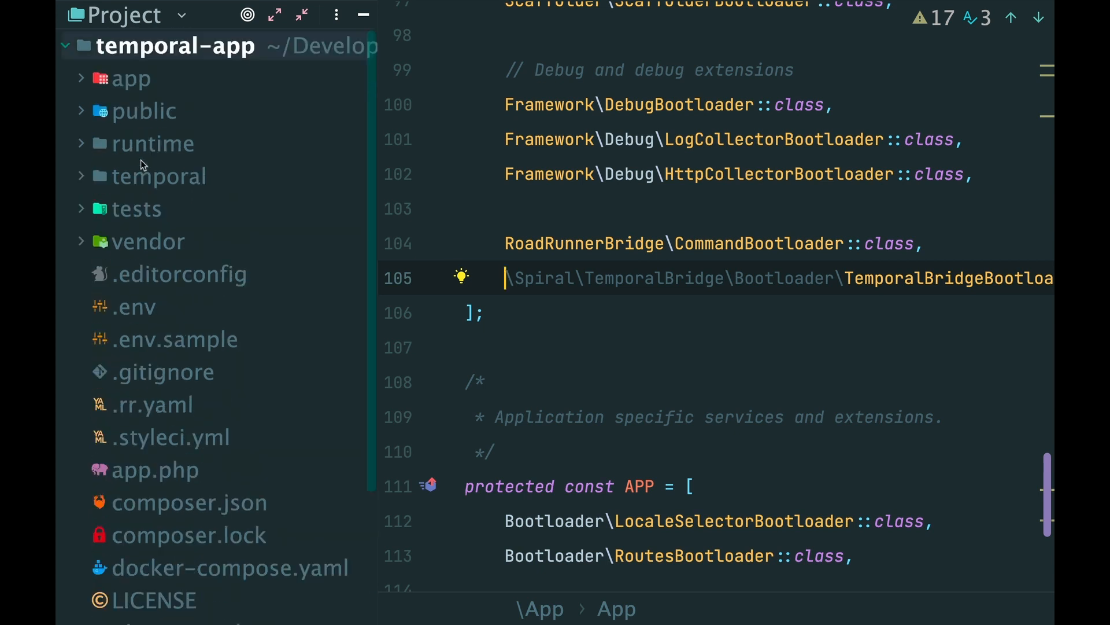
Create a Workflow directory under app/src
{"action": "left_click", "coordinate": [131, 77]}
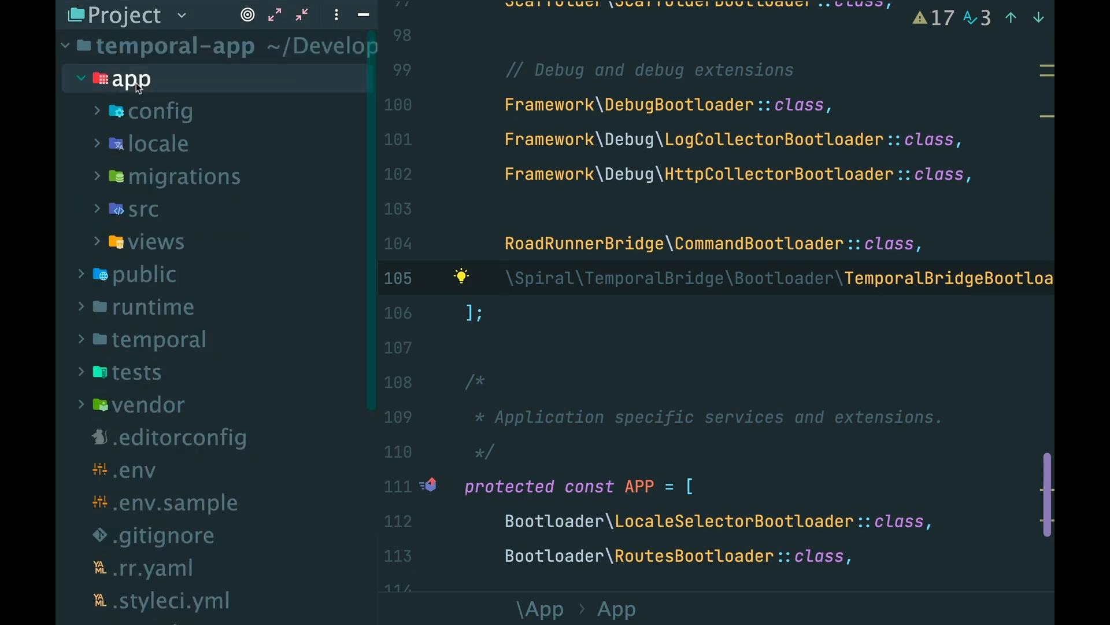
{"action": "left_click", "coordinate": [143, 208]}
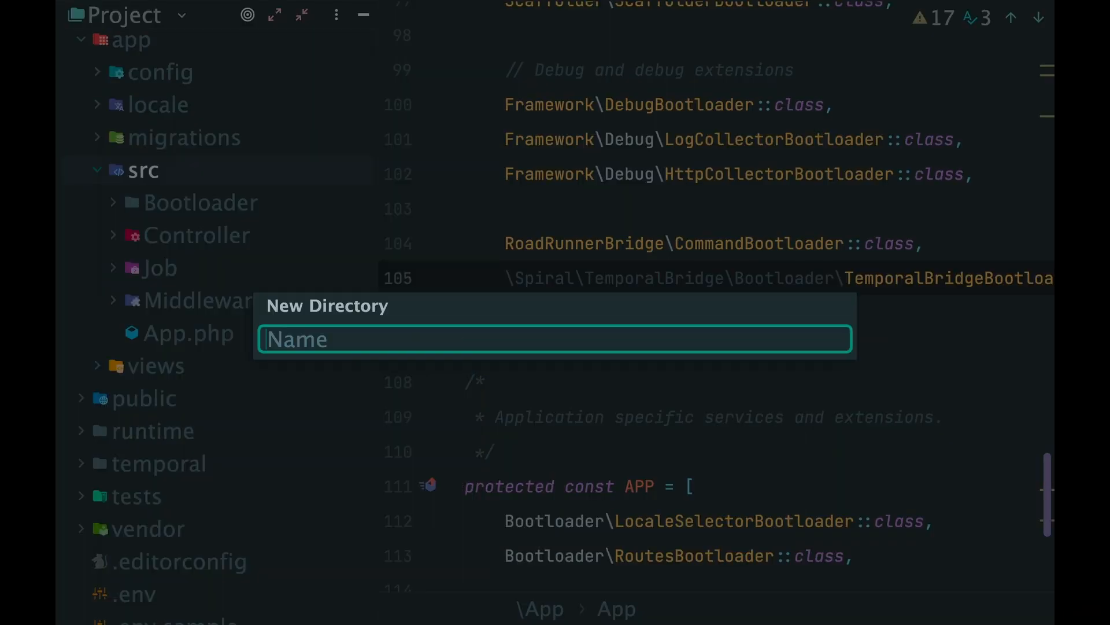
{"action": "type", "text": "Workflow"}
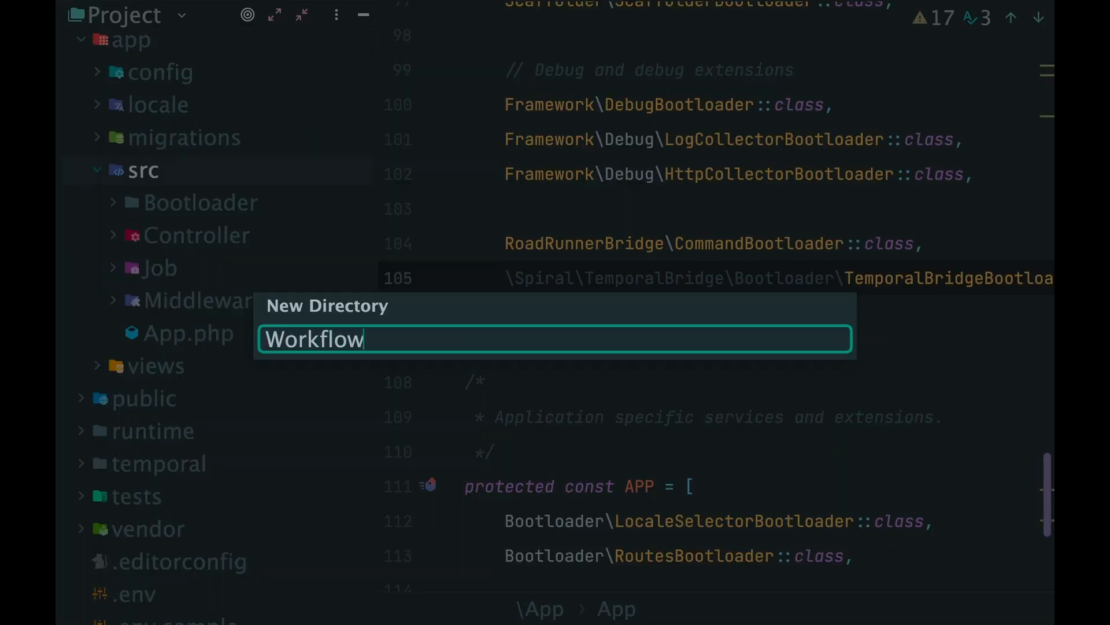
Create a new PHP class HelloWorldWorkflow inside the Workflow directory
{"action": "type", "text": "clas"}
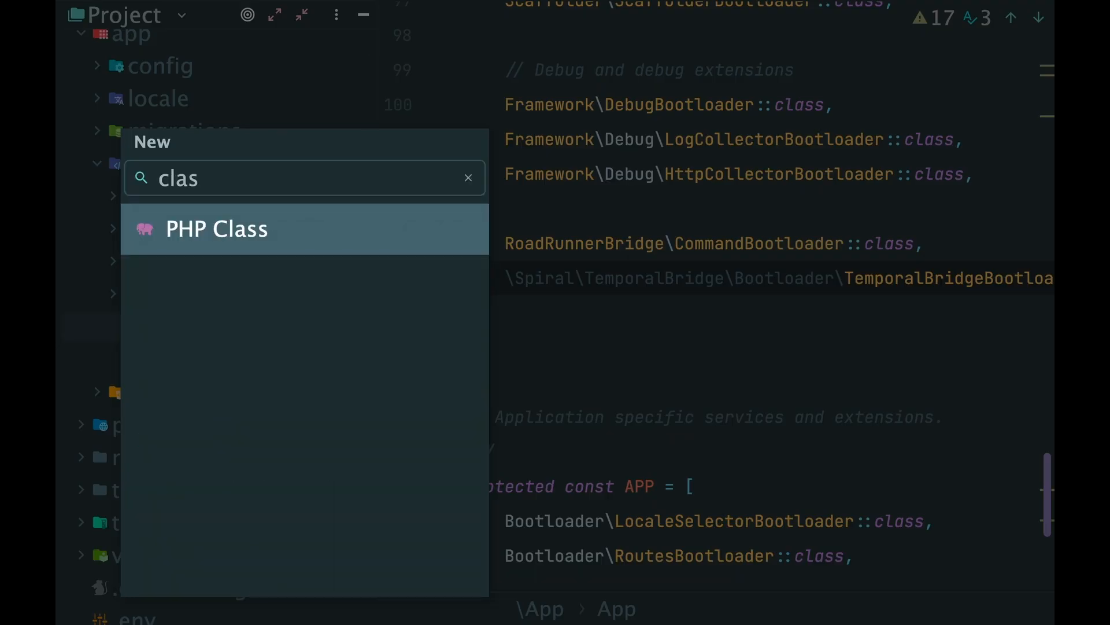
{"action": "left_click", "coordinate": [217, 228]}
{"action": "type", "text": "HelloWorldWor"}
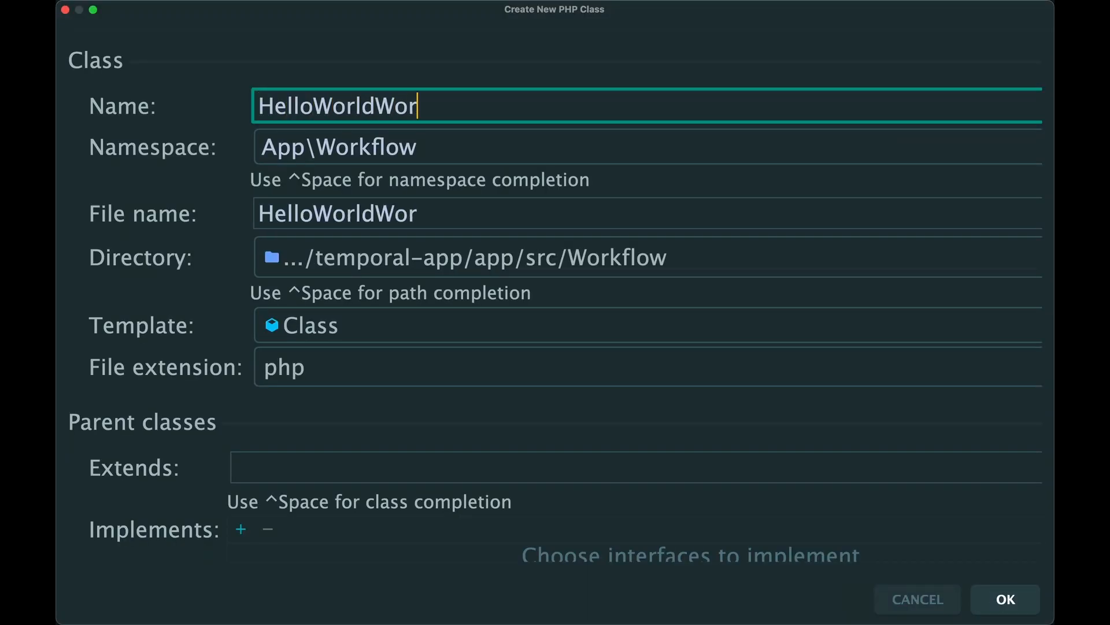
{"action": "type", "text": "kflow"}
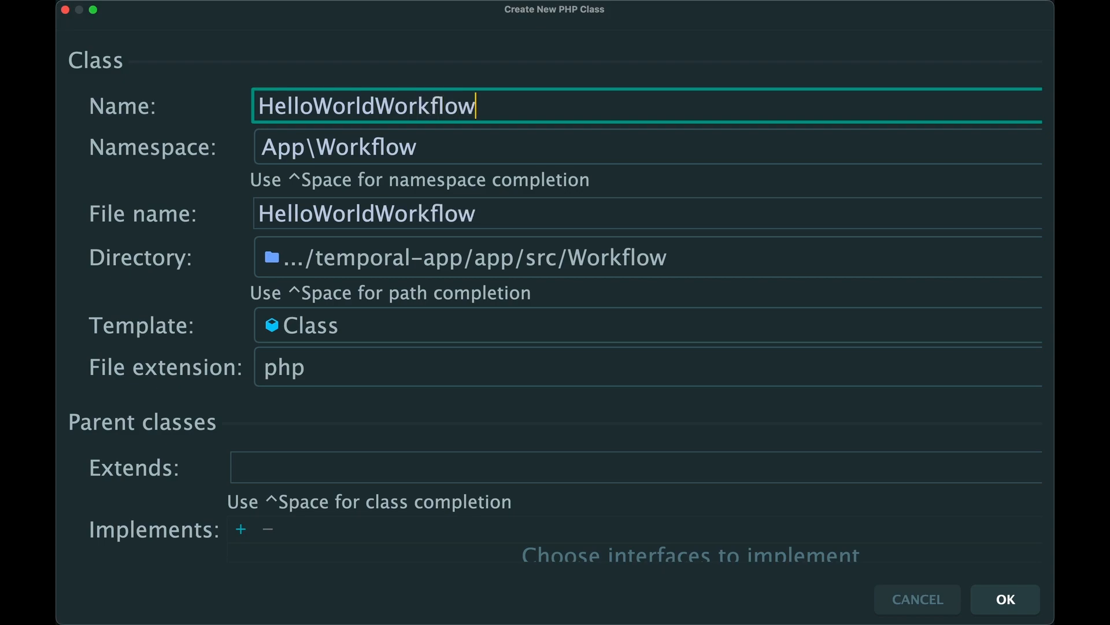
{"action": "left_click", "coordinate": [1004, 599]}
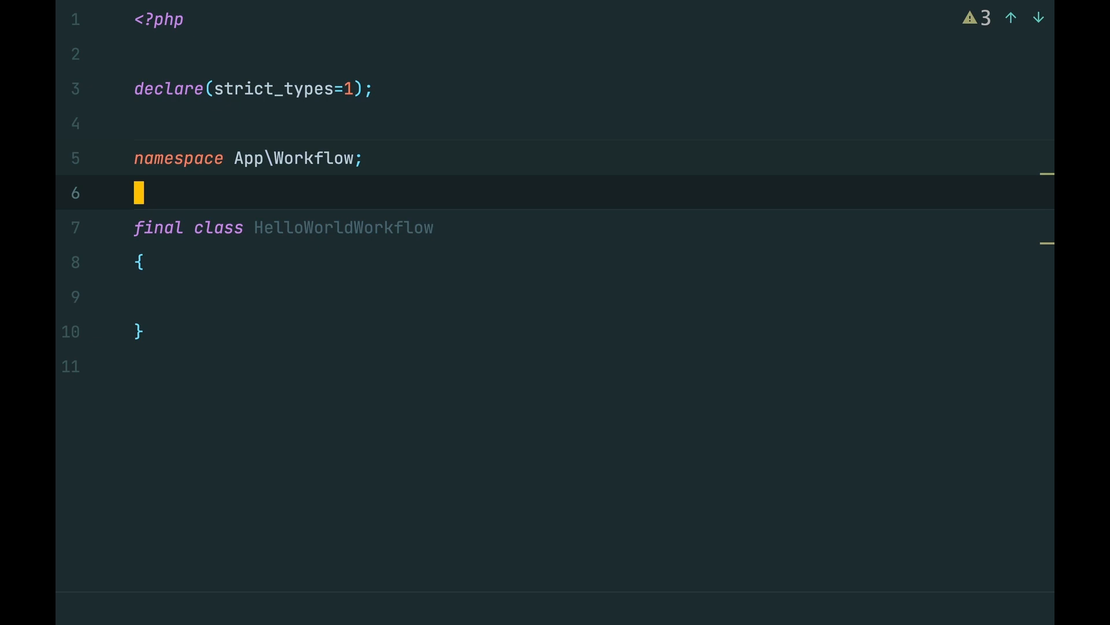
Write public function hello(): string returning 'Hello world' under a class attribute
{"action": "type", "text": "#[WorkflowInterface"}
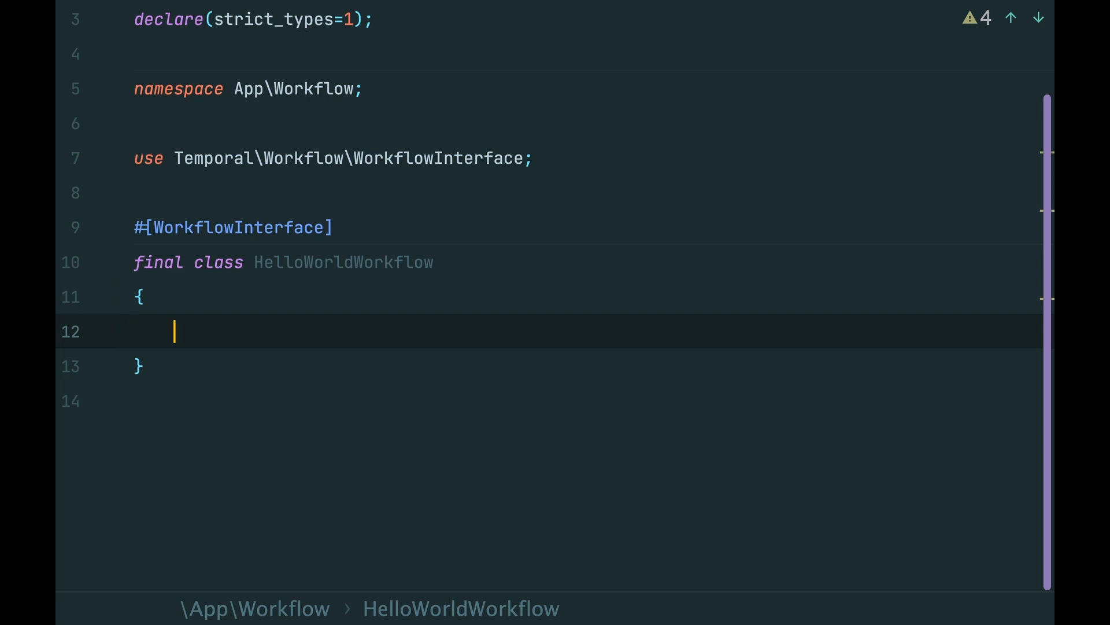
{"action": "type", "text": "public function ():"}
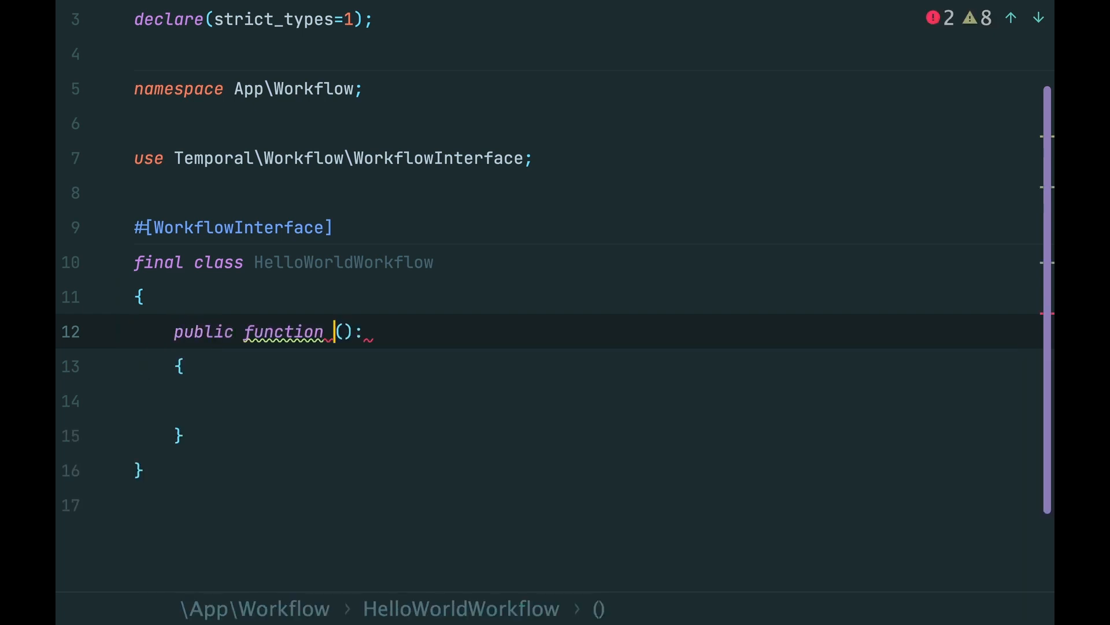
{"action": "type", "text": "hello"}
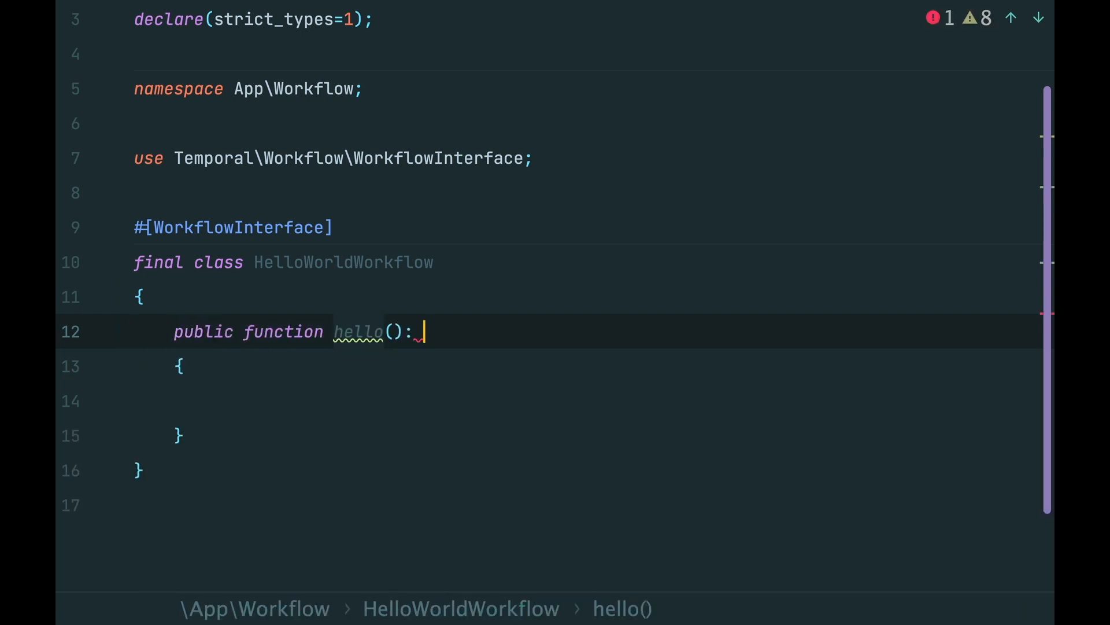
{"action": "type", "text": "string"}
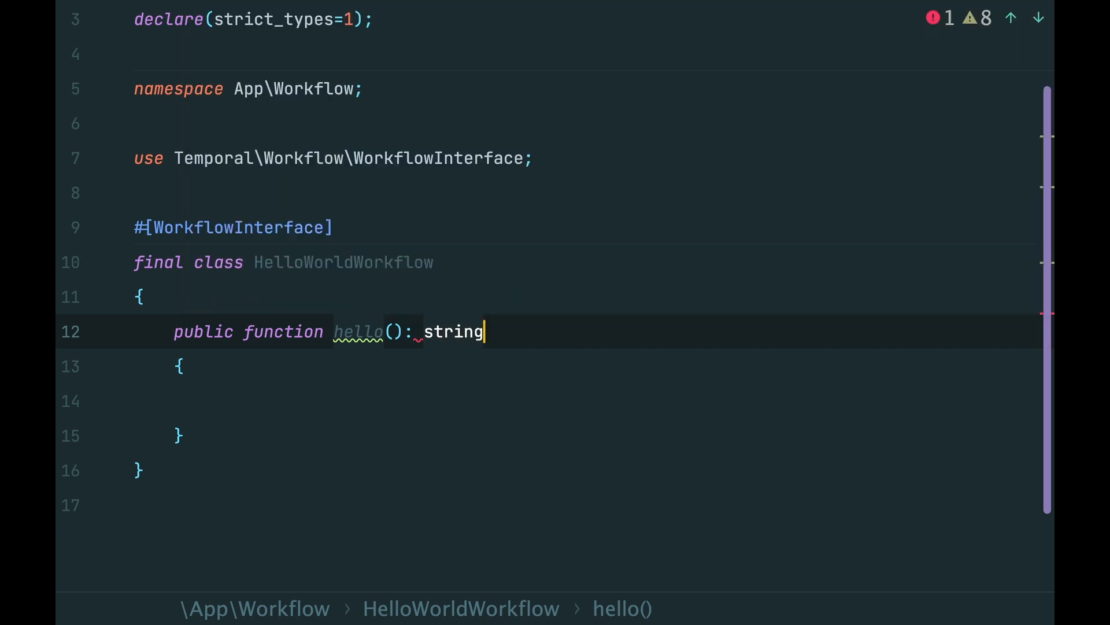
{"action": "type", "text": "return"}
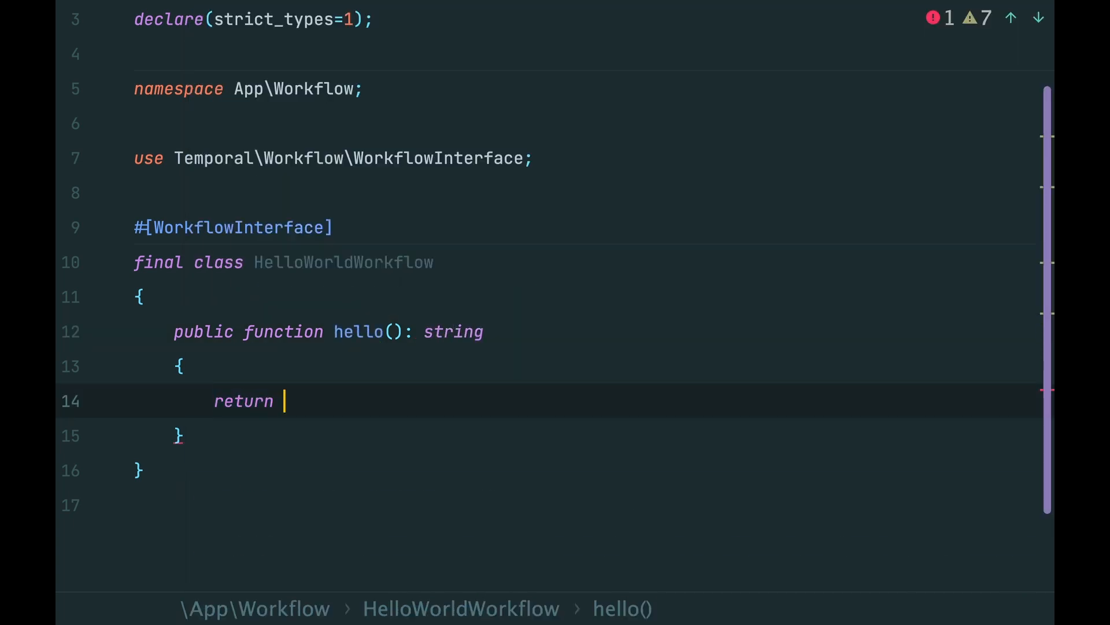
{"action": "type", "text": "'Hello '"}
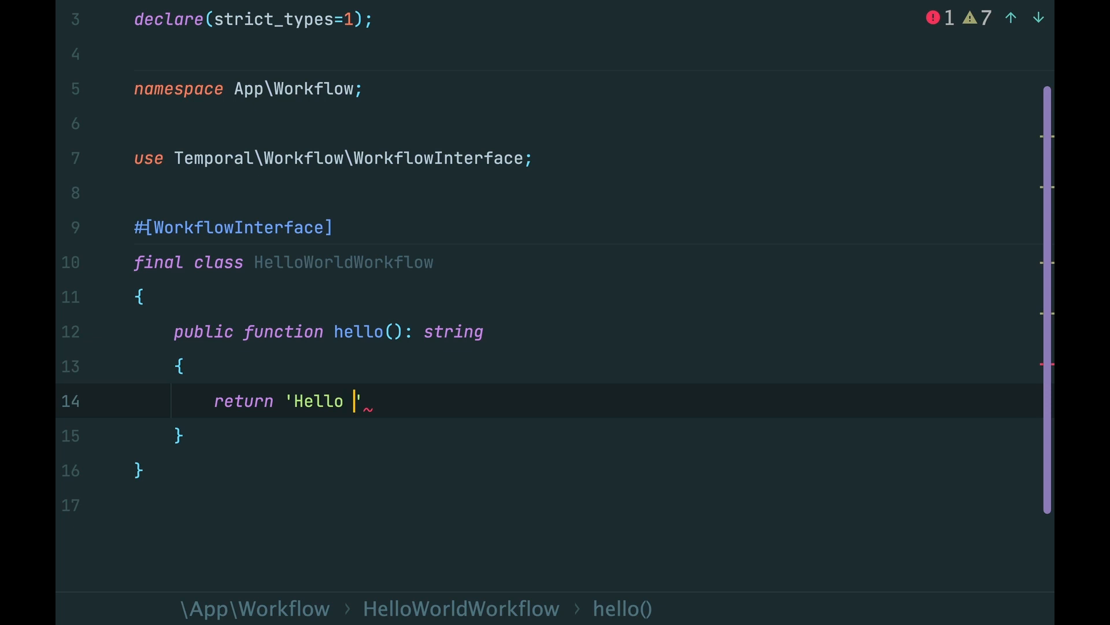
{"action": "type", "text": "world;"}
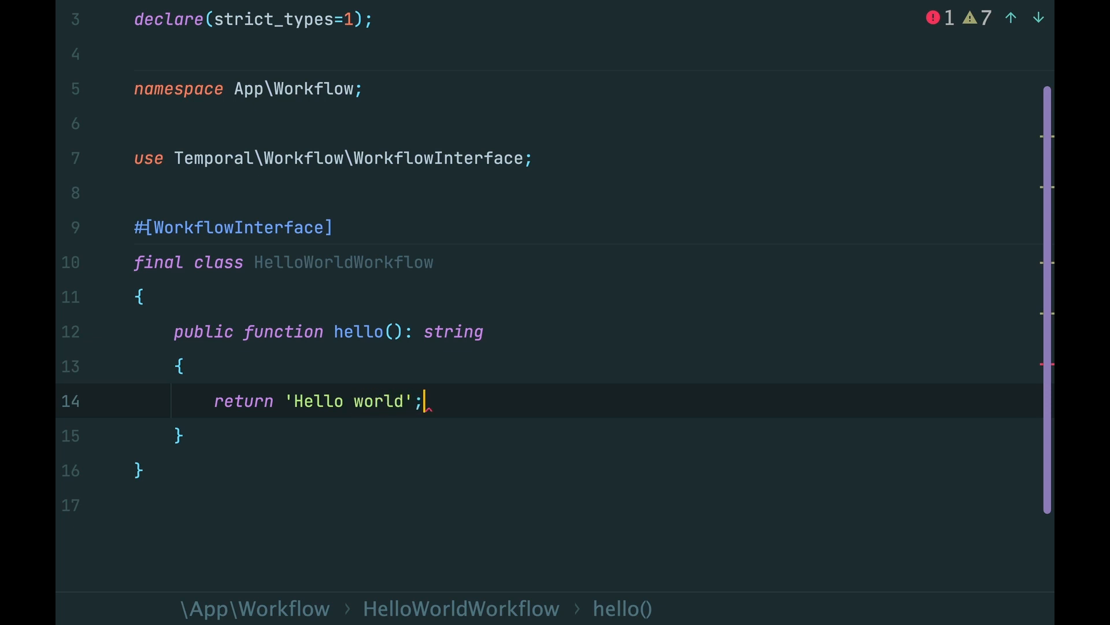
Begin the #[WorkflowMethod] attribute on a new line above hello()
{"action": "key", "text": "Enter"}
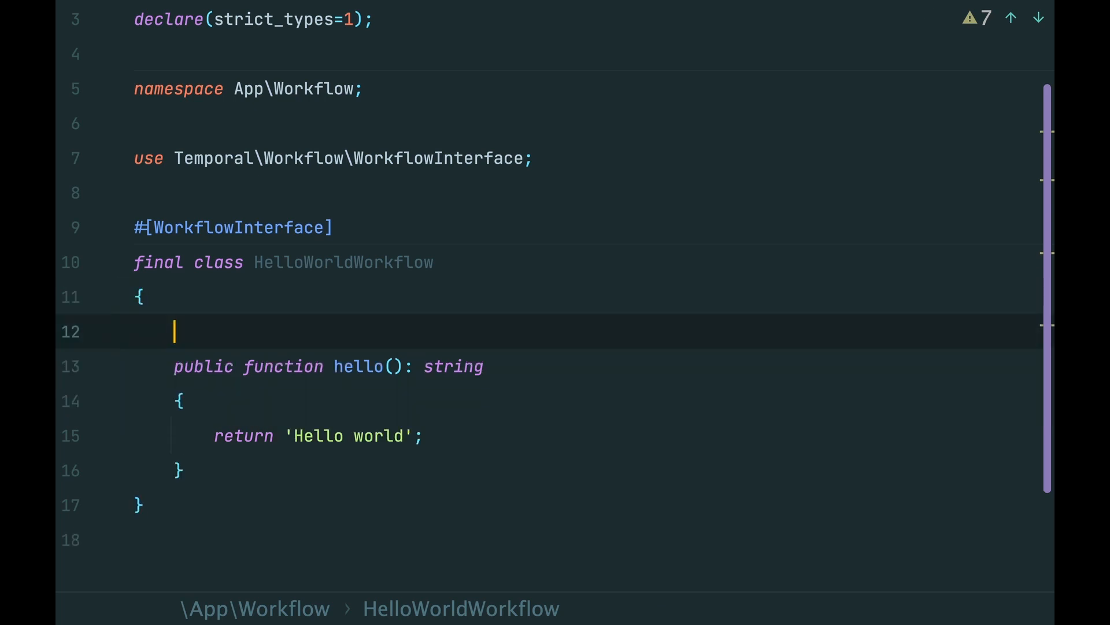
{"action": "type", "text": "#[WorkflowMethod"}
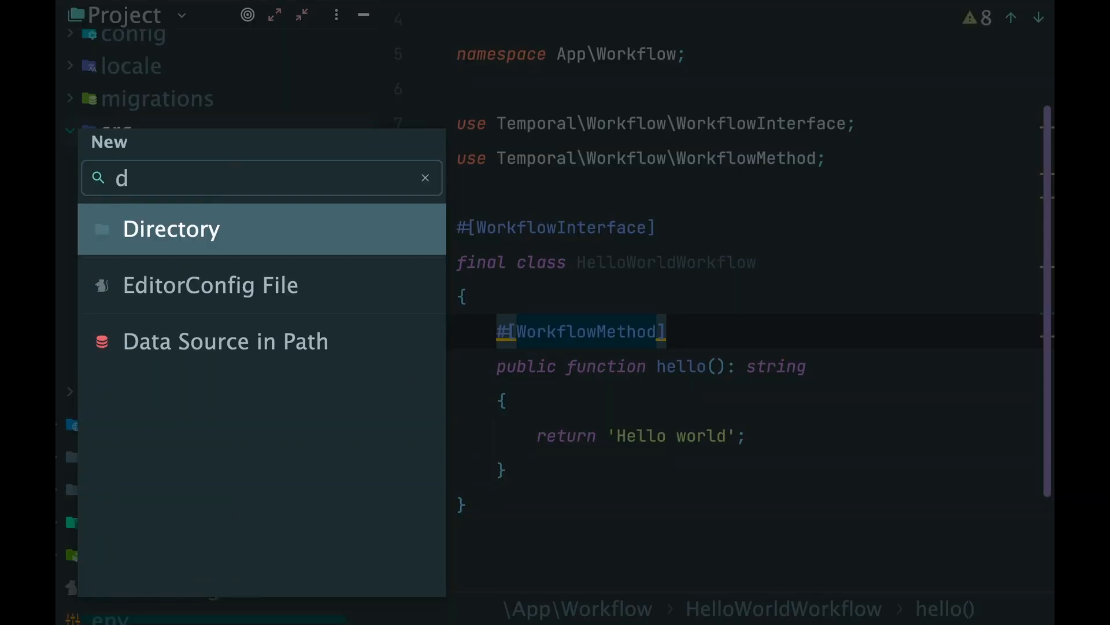
Create a new PHP class TemporalAppCommand in the Command folder
{"action": "left_click", "coordinate": [171, 228]}
{"action": "type", "text": "c"}
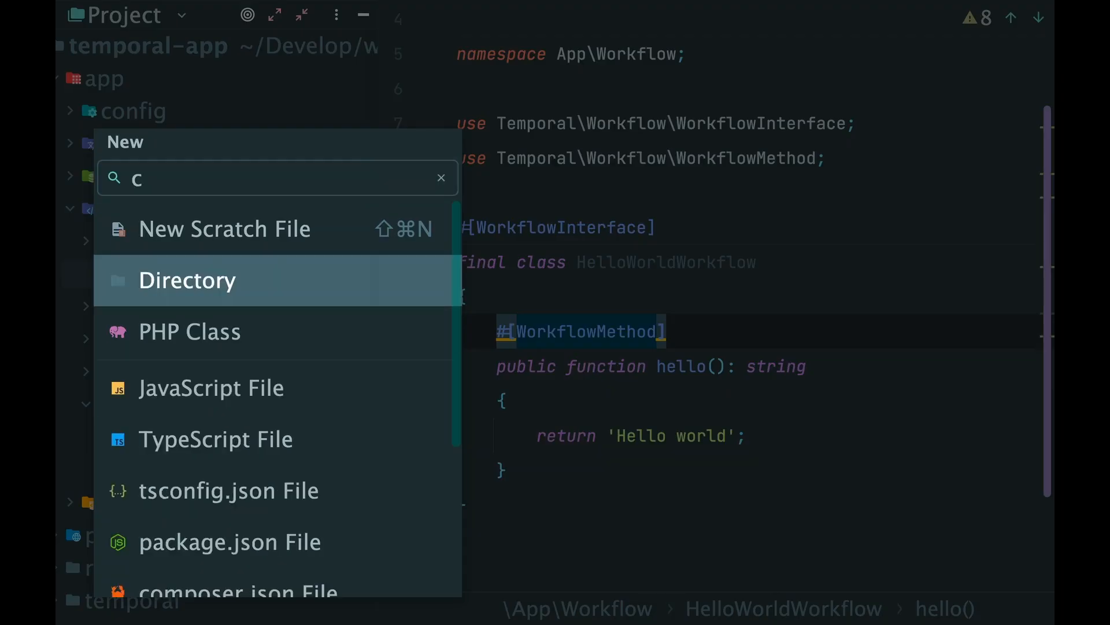
{"action": "left_click", "coordinate": [189, 330]}
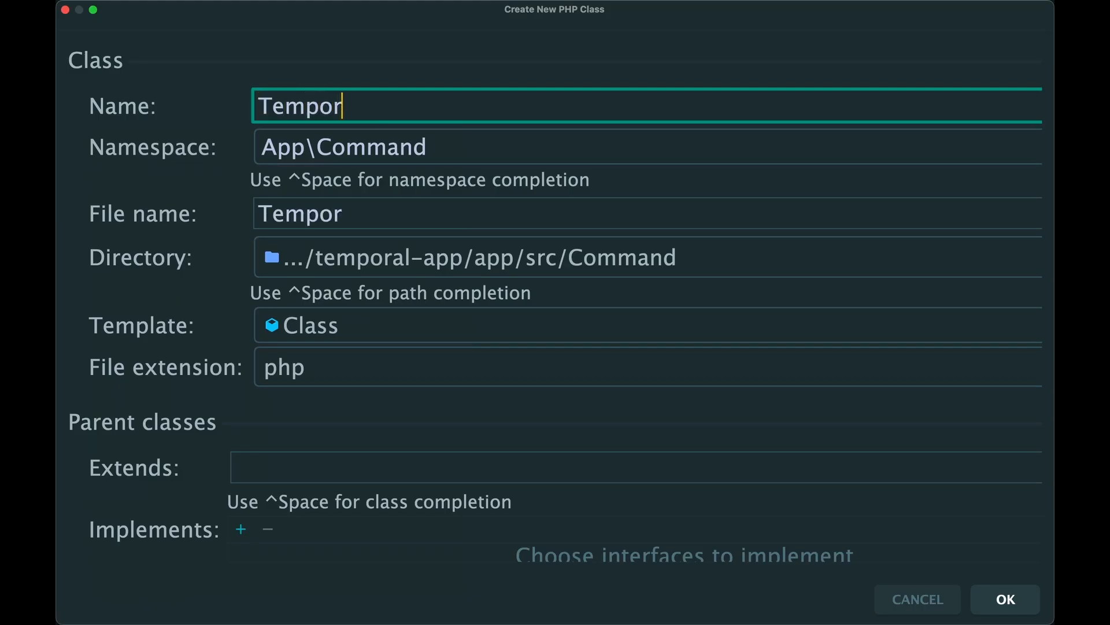
{"action": "type", "text": "alAppCom"}
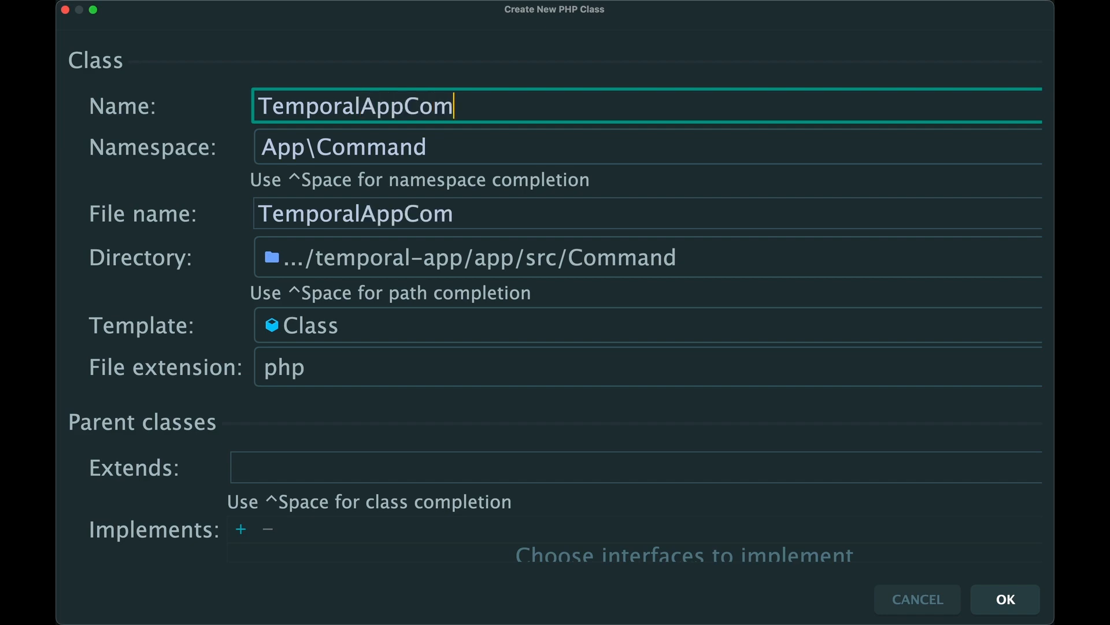
{"action": "left_click", "coordinate": [1005, 599]}
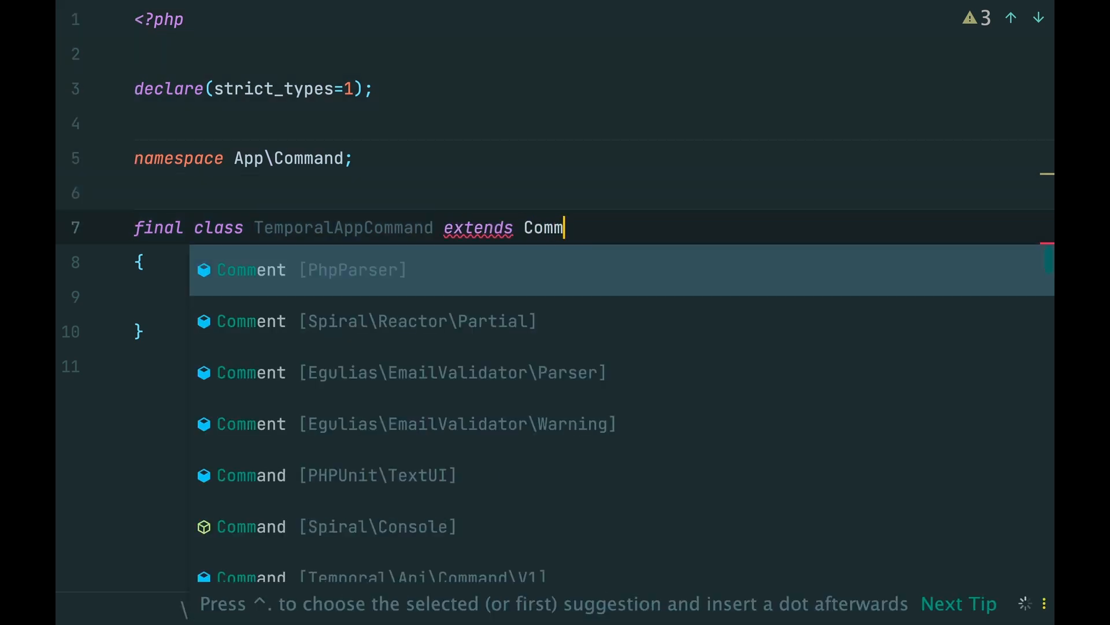
Make TemporalAppCommand extend Spiral\Console\Command with the import added
{"action": "type", "text": "and"}
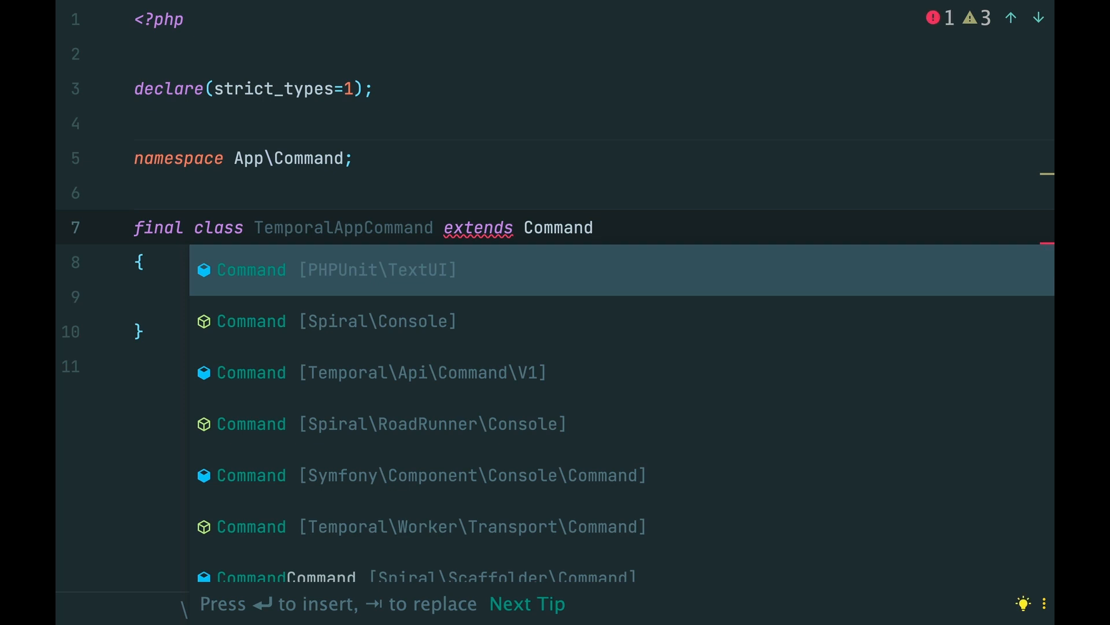
{"action": "key", "text": "Escape"}
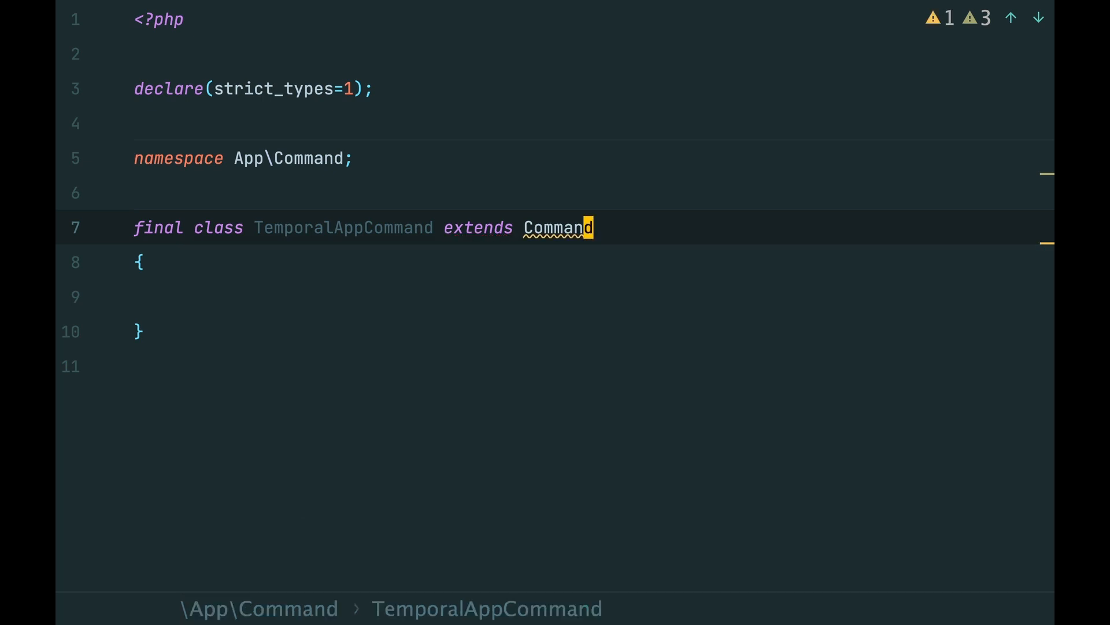
{"action": "type", "text": "Spir"}
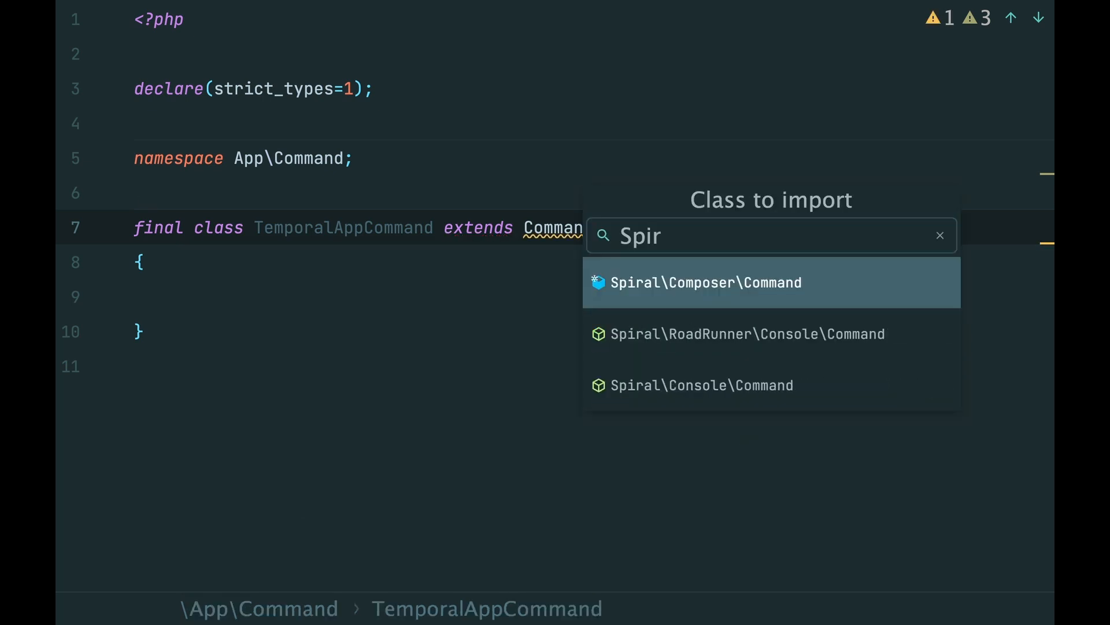
{"action": "left_click", "coordinate": [702, 384]}
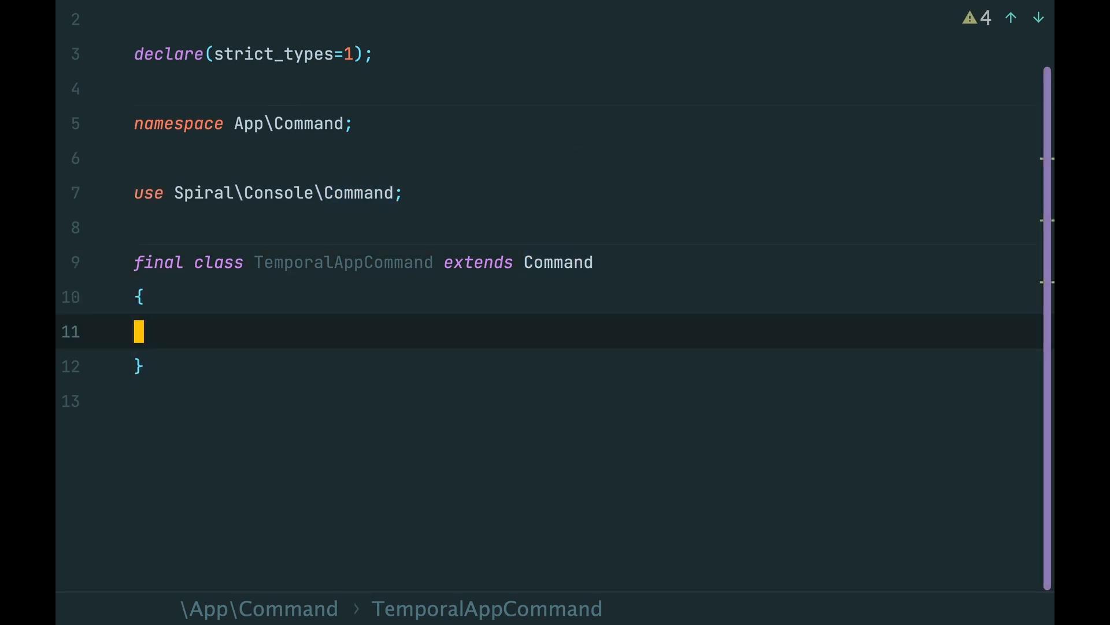
Add constants NAME = 'temporal:app' and DESCRIPTION = 'Run temporal hello-world workflow'
{"action": "type", "text": "public"}
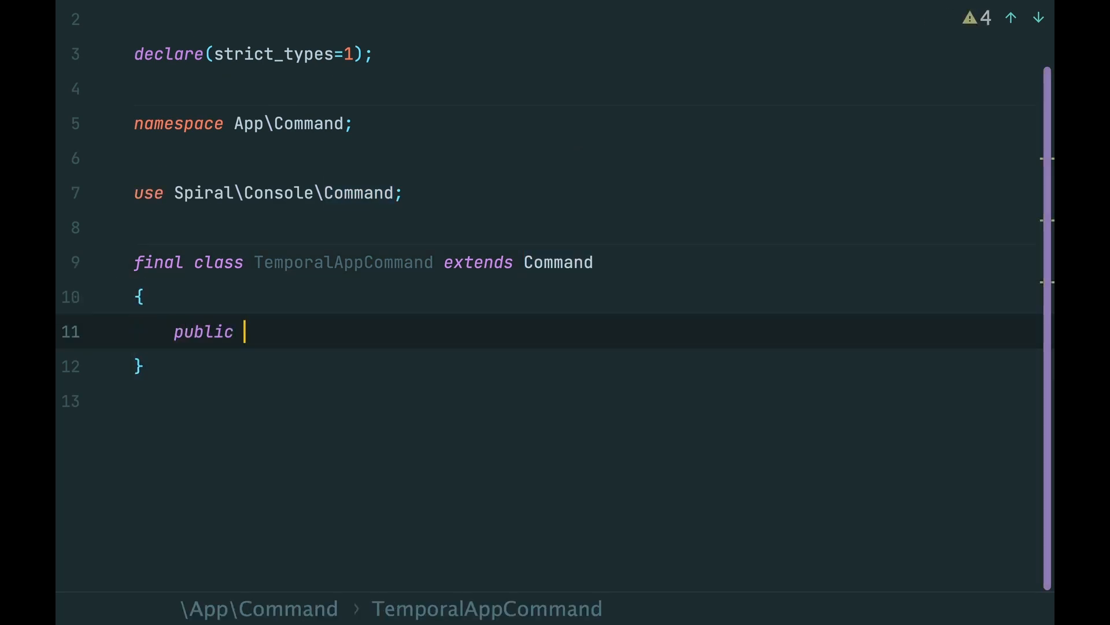
{"action": "type", "text": "const NAME"}
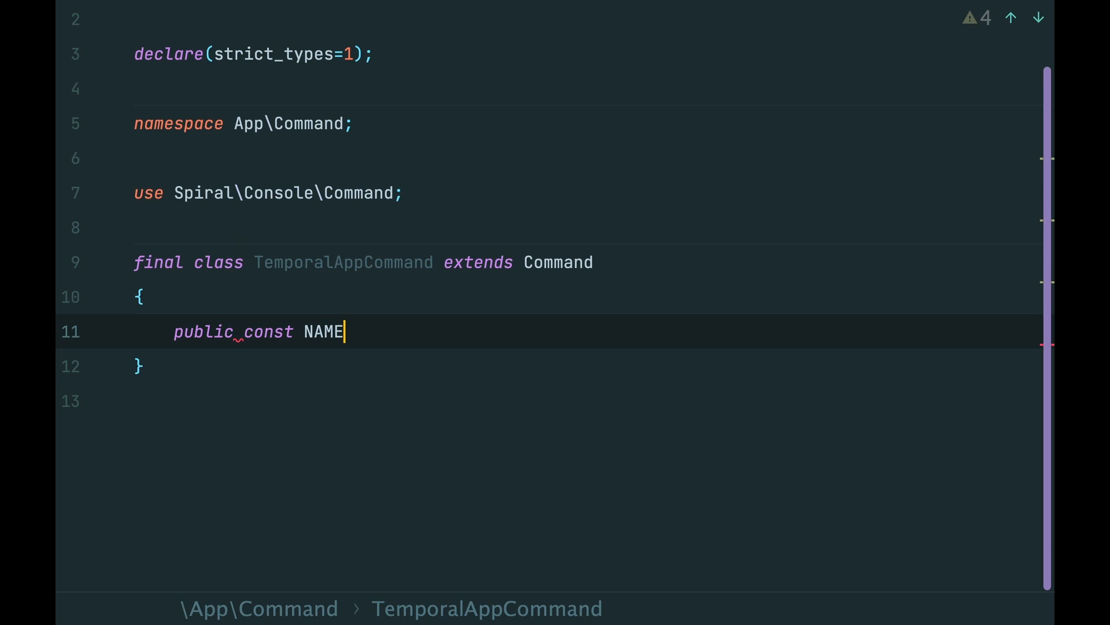
{"action": "type", "text": "= 'tem'"}
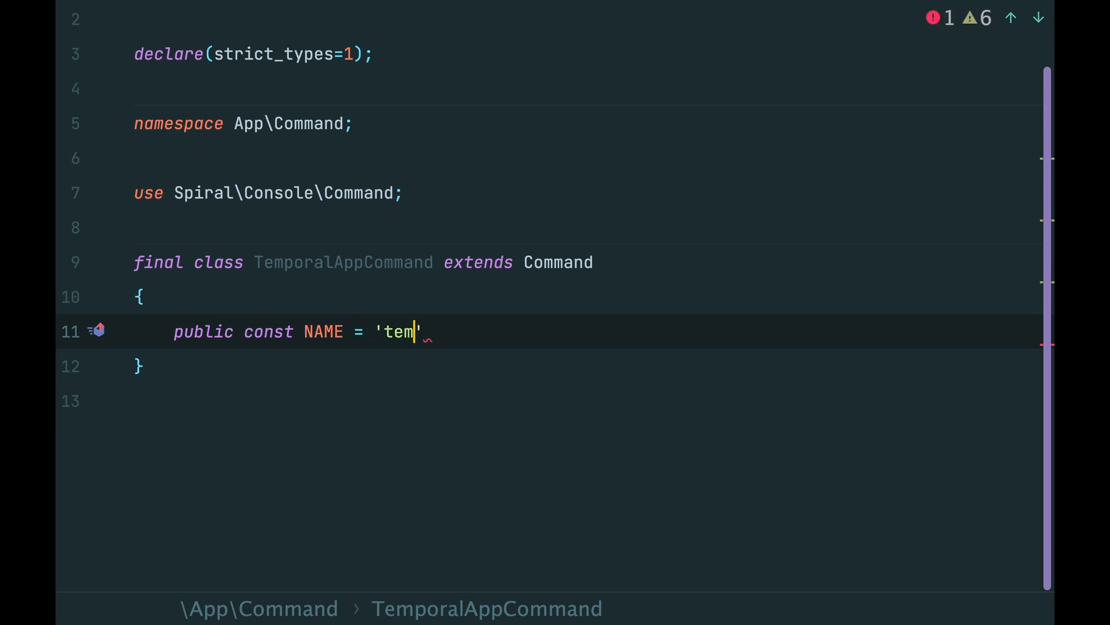
{"action": "type", "text": "poral:app';"}
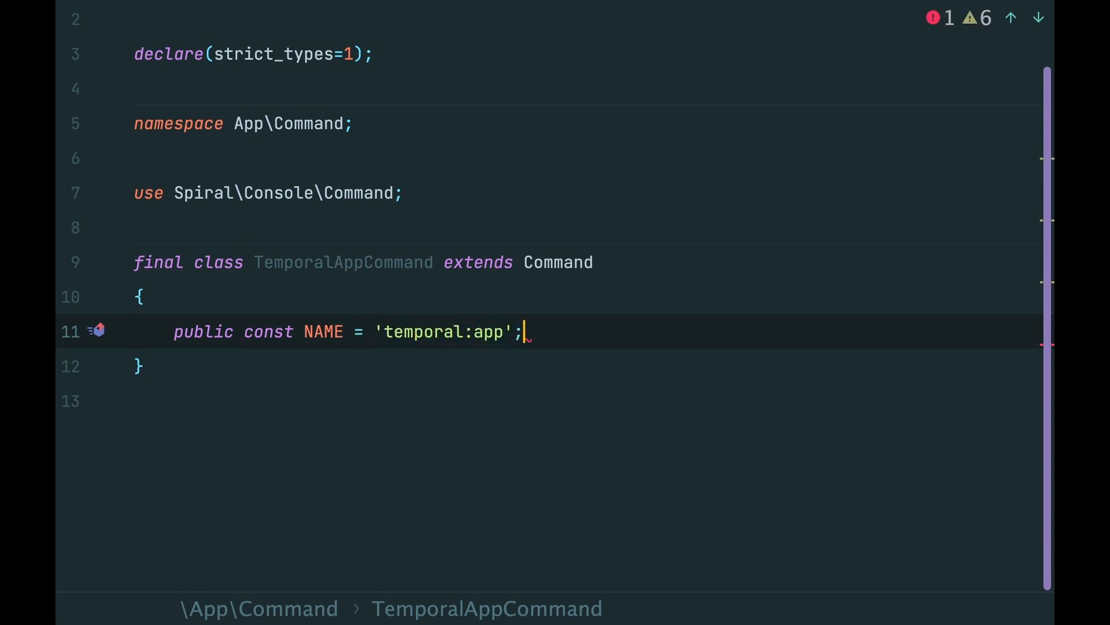
{"action": "type", "text": "public const"}
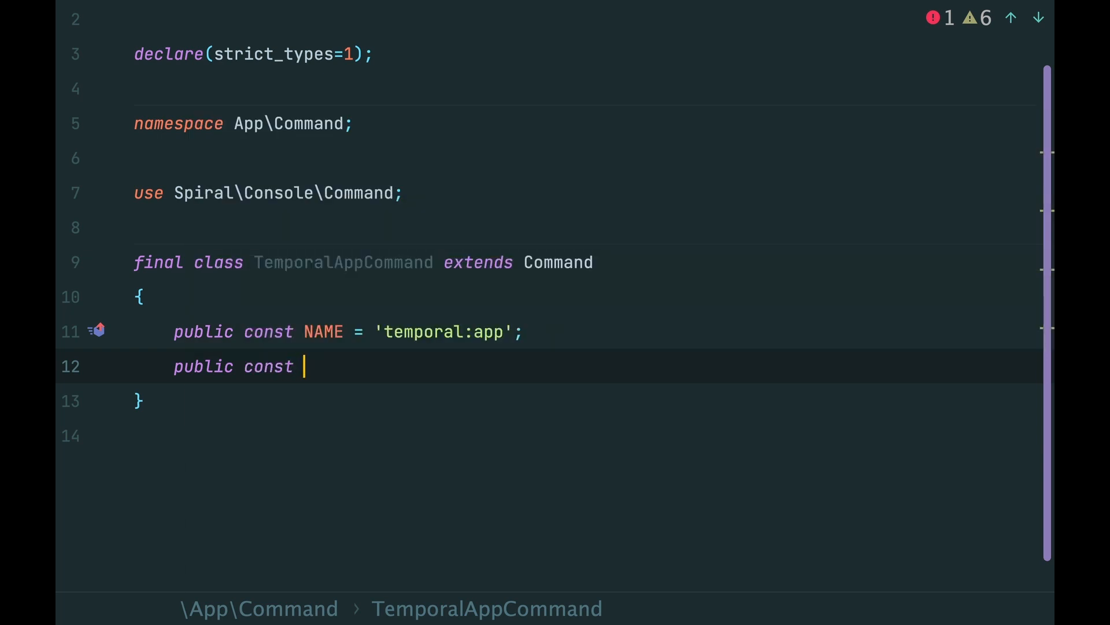
{"action": "type", "text": "DESCRIPTION = 'R'"}
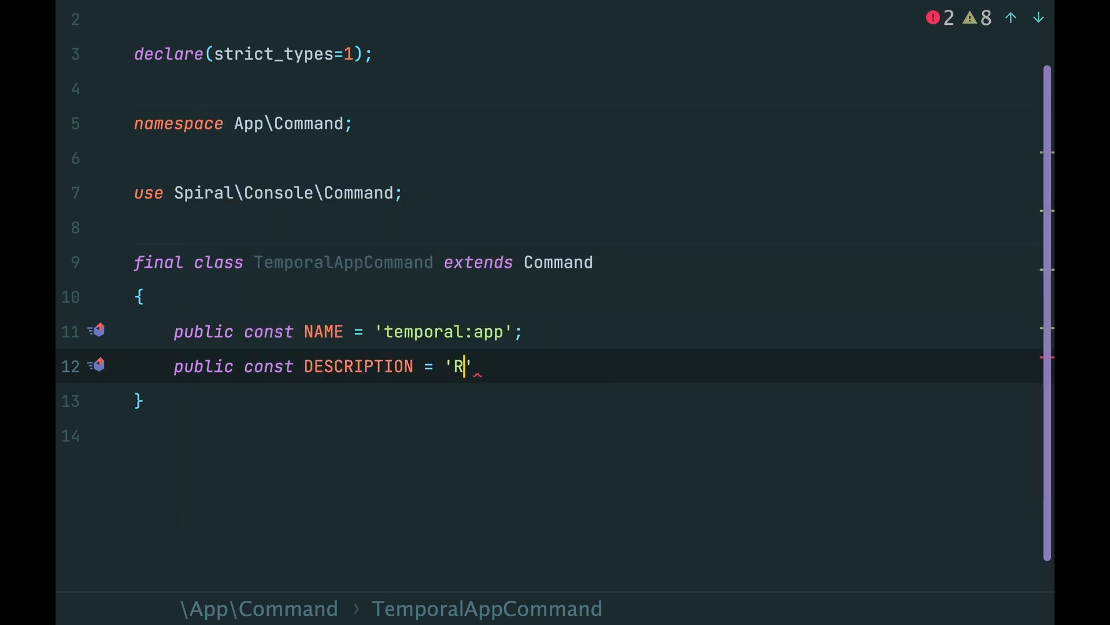
{"action": "type", "text": "un temporal hell"}
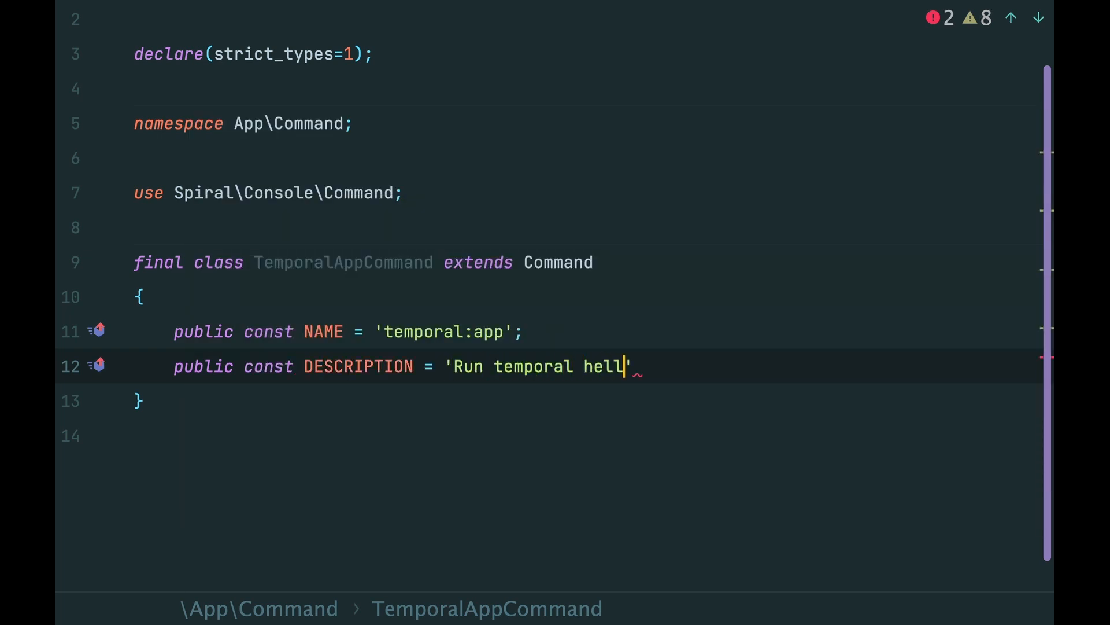
{"action": "type", "text": "o-world"}
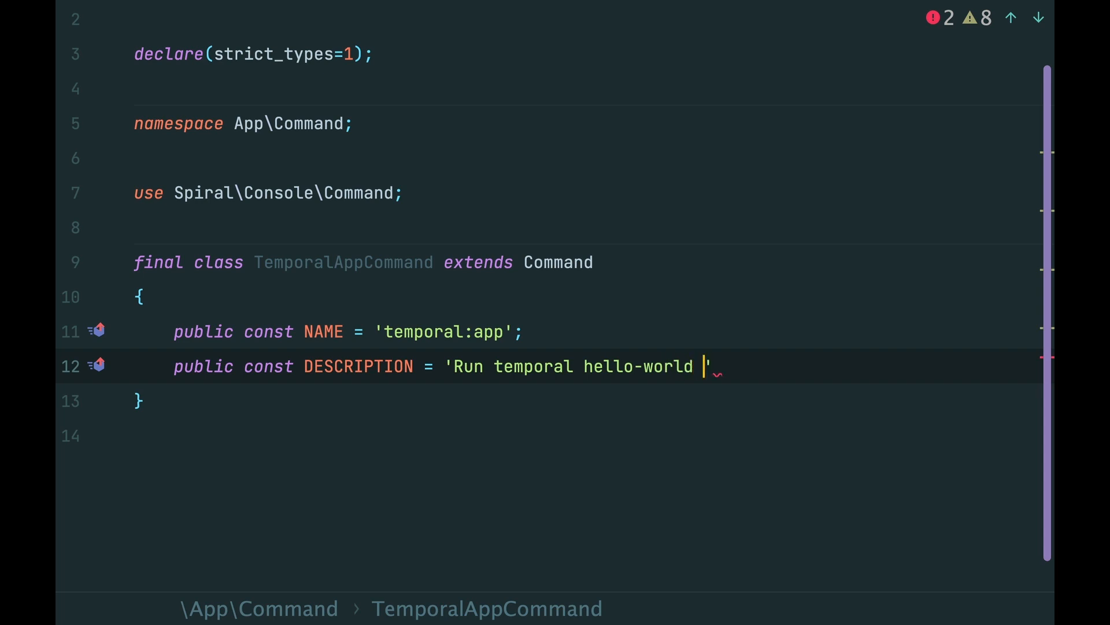
{"action": "type", "text": "workflow';"}
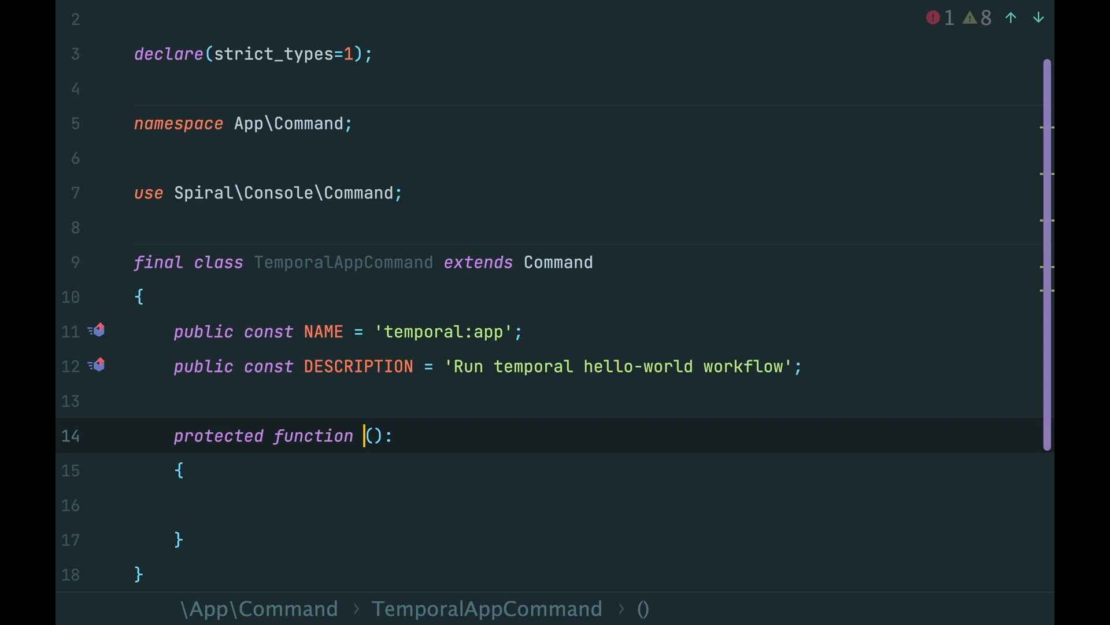
Add perform(): void and a constructor injecting private WorkflowClientInterface $workflowClient that calls parent::__construct()
{"action": "type", "text": "perform(): void"}
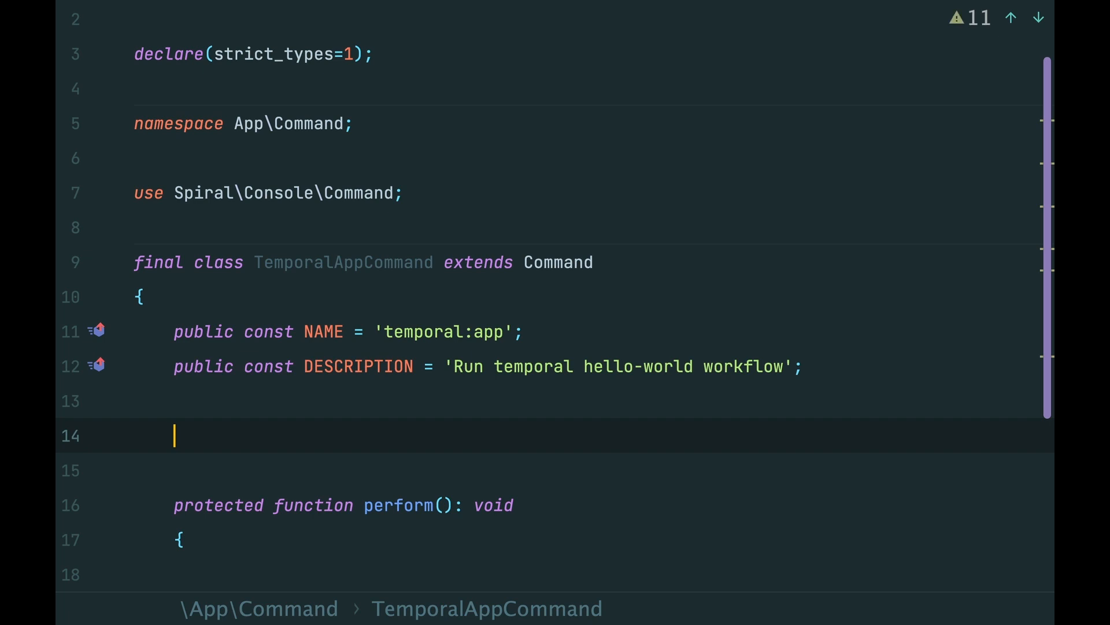
{"action": "type", "text": "public function __construct() {"}
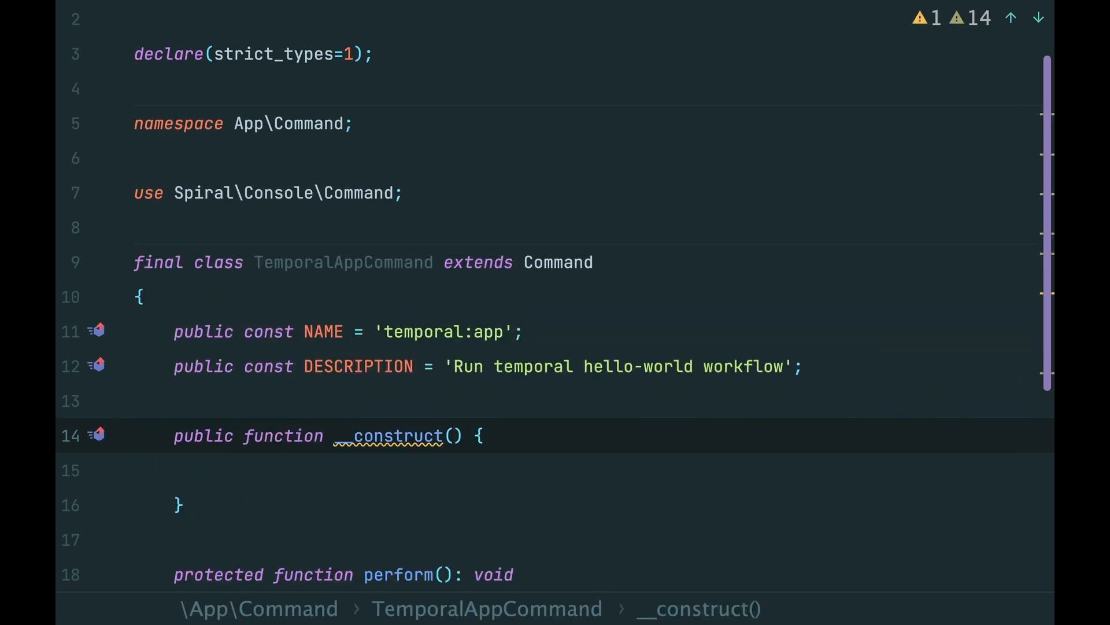
{"action": "type", "text": "WorkflCli"}
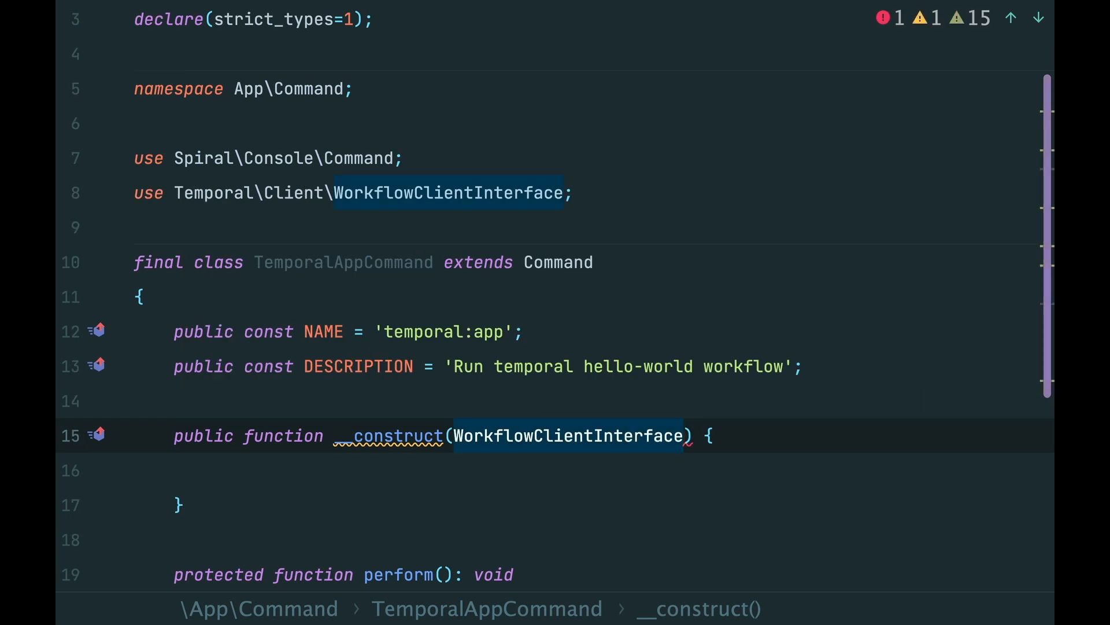
{"action": "type", "text": "private"}
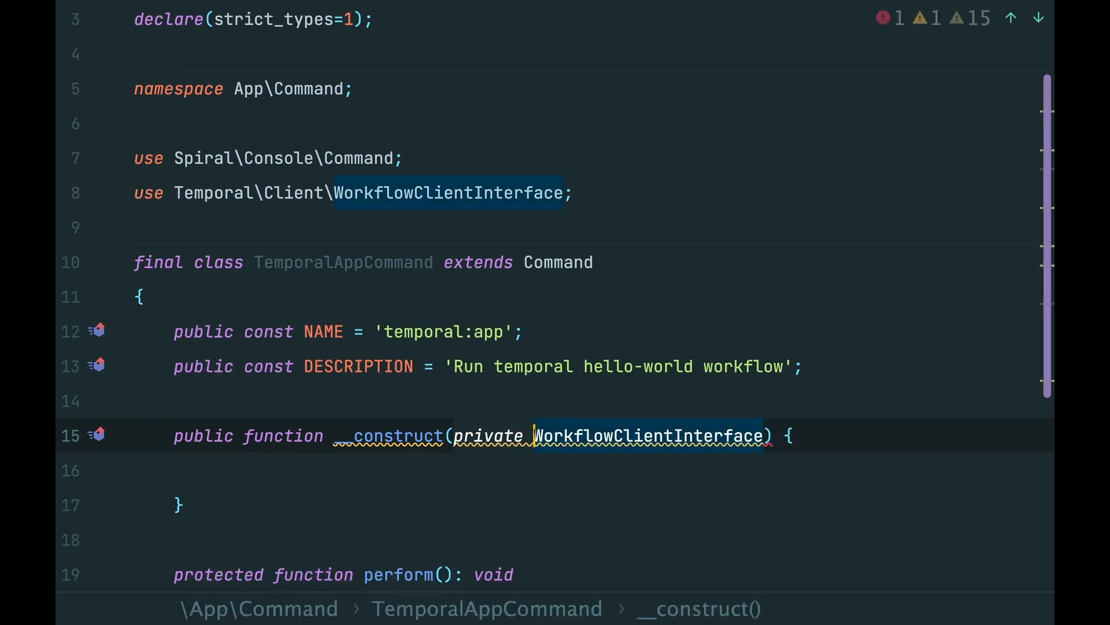
{"action": "type", "text": "$workflowClient"}
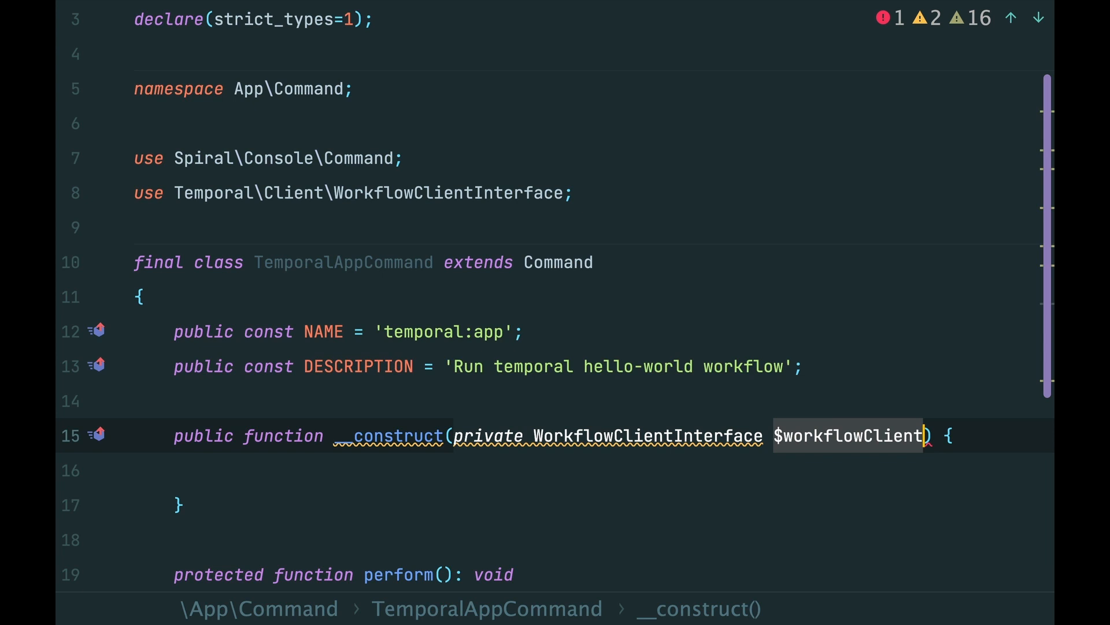
{"action": "type", "text": "parent::__construct();"}
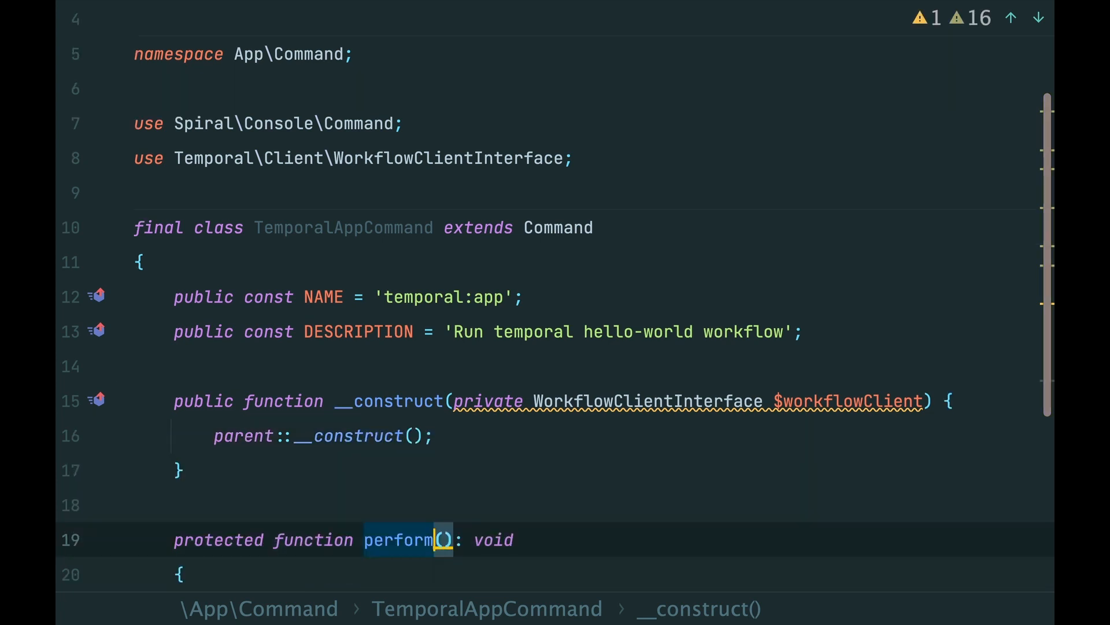
Assign $workflow = $this->workflowClient->newWorkflowStub(HelloWorldWorkflow::class) in perform()
{"action": "type", "text": "$work"}
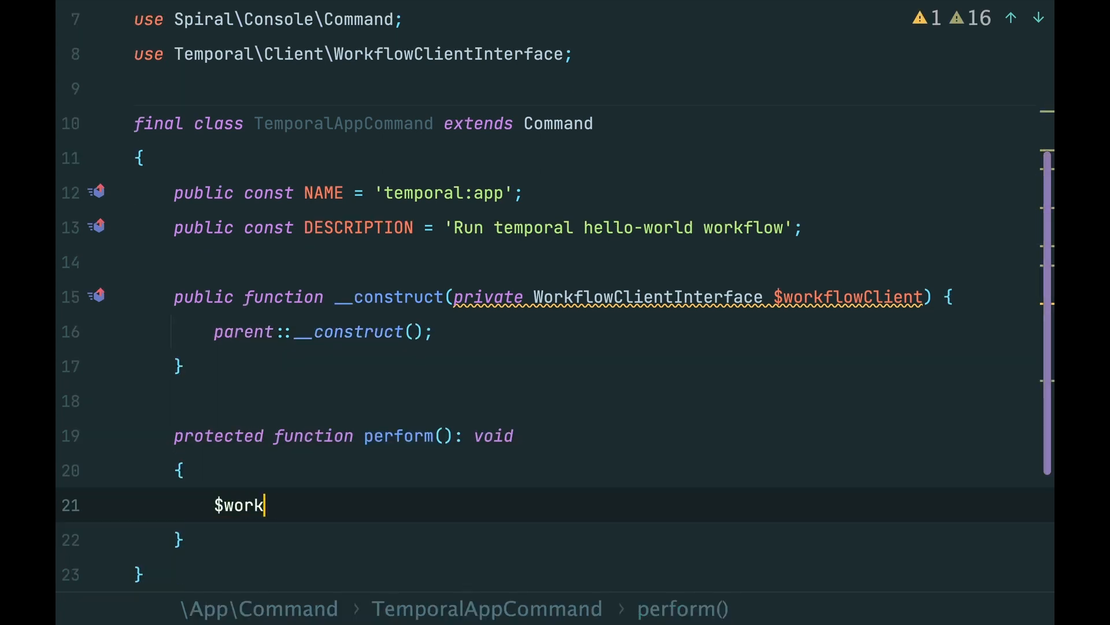
{"action": "type", "text": "flow ="}
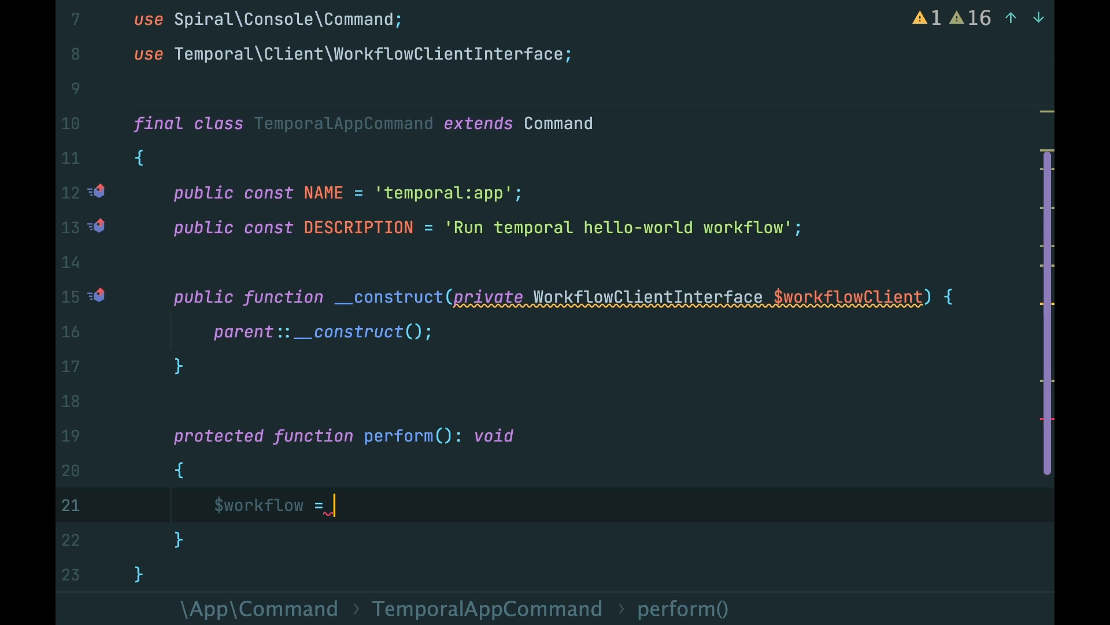
{"action": "type", "text": "$this->workflowClient->newWorkflowStub("}
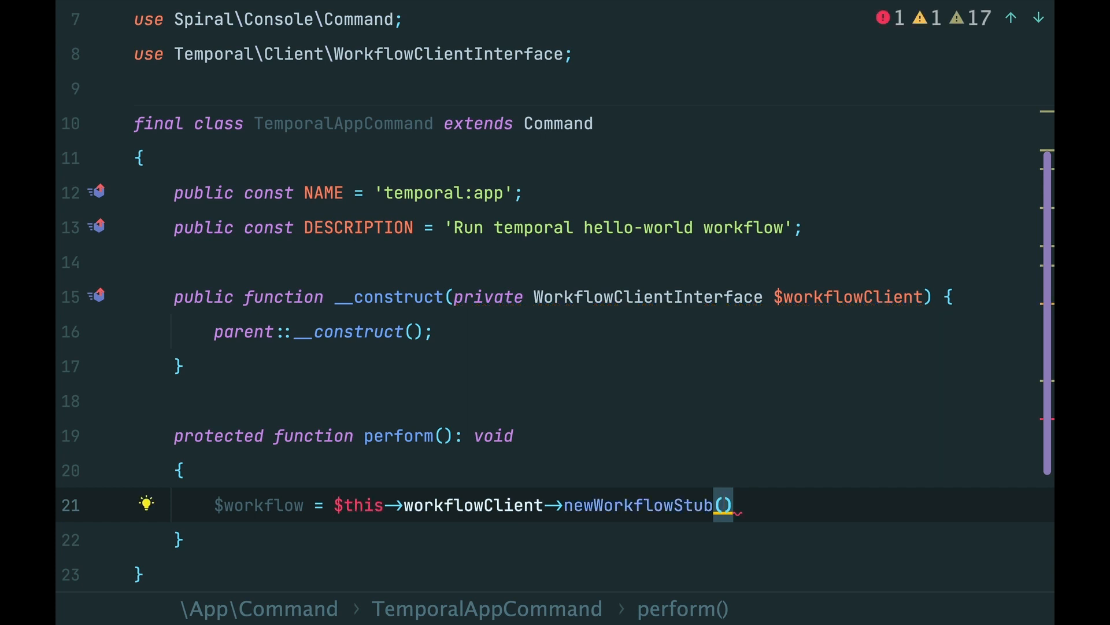
{"action": "type", "text": "HelloWorldWorkflow::class"}
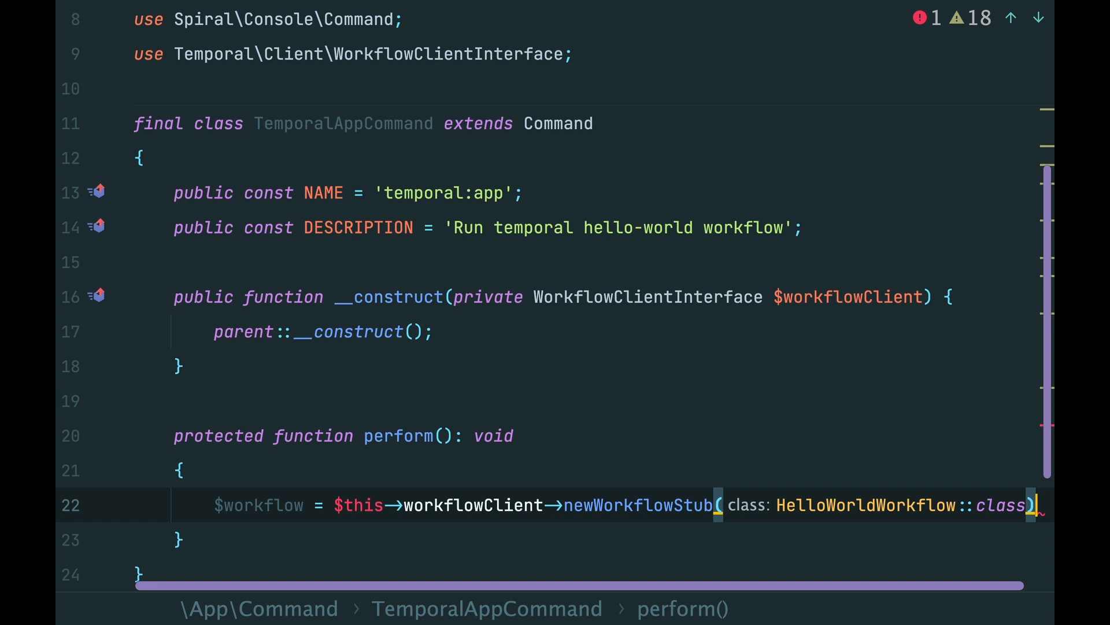
{"action": "type", "text": ";"}
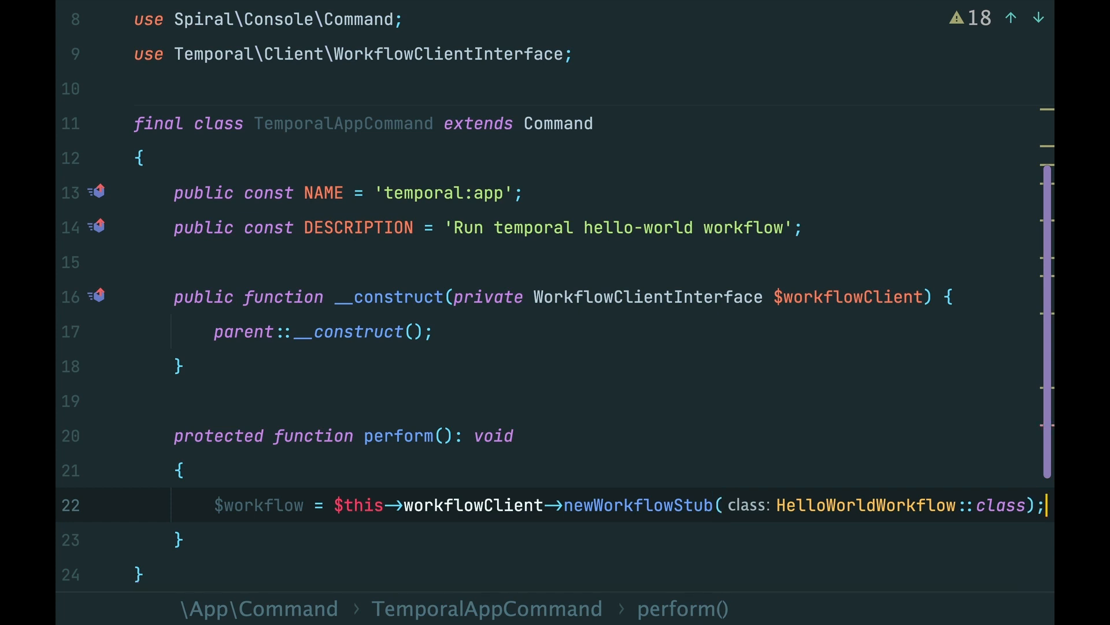
Start the workflow with $run = $this->workflowClient->start($workflow)
{"action": "key", "text": "enter"}
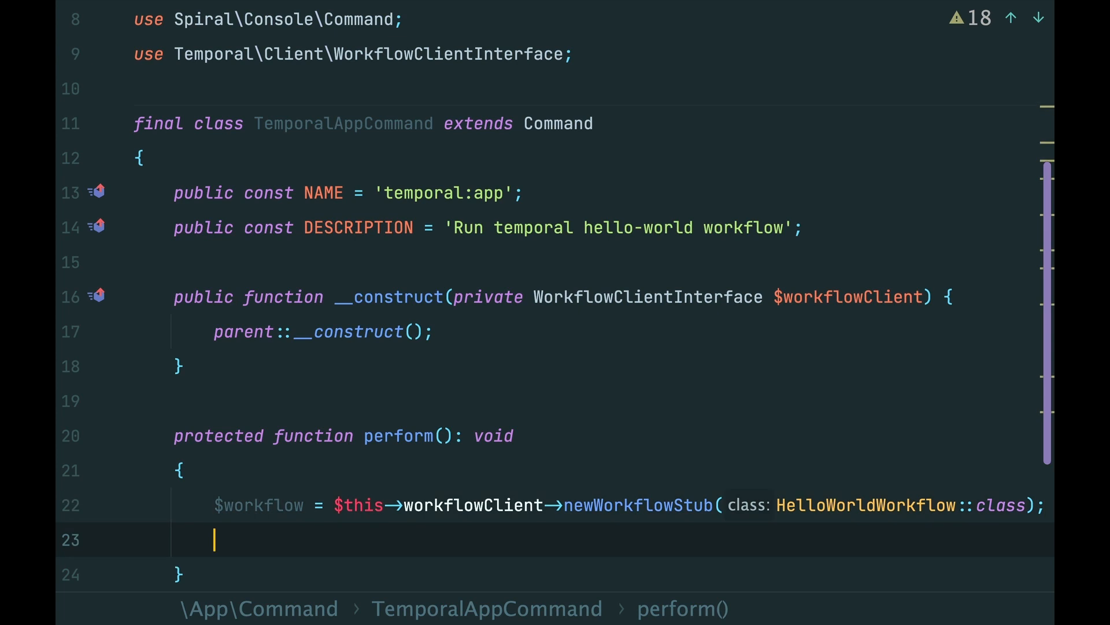
{"action": "type", "text": "$run = $"}
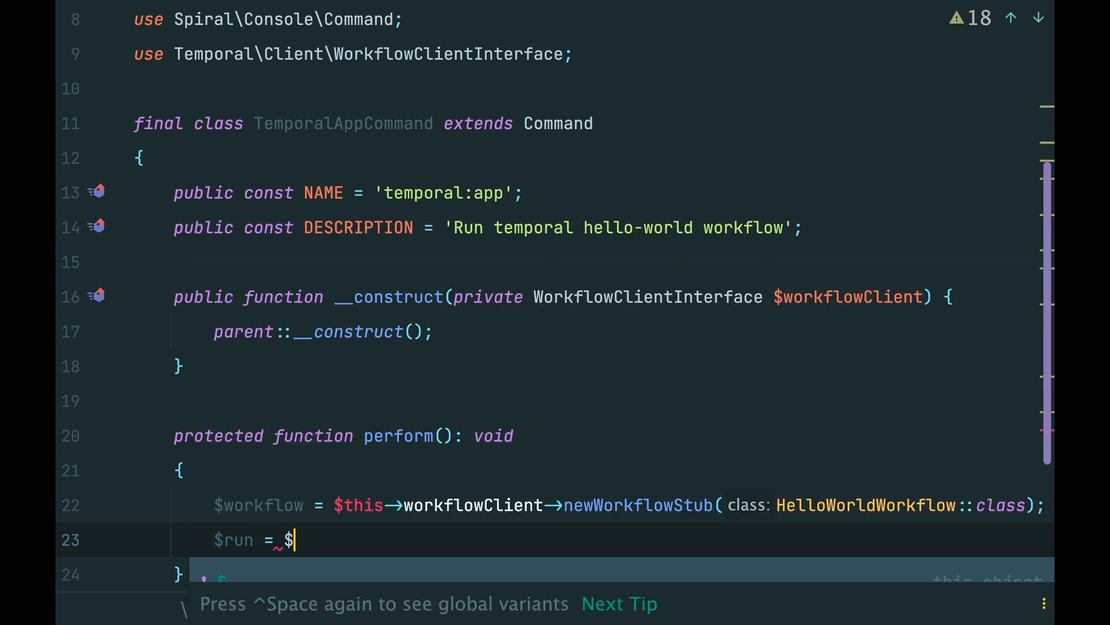
{"action": "type", "text": "$this->workflowClient->start("}
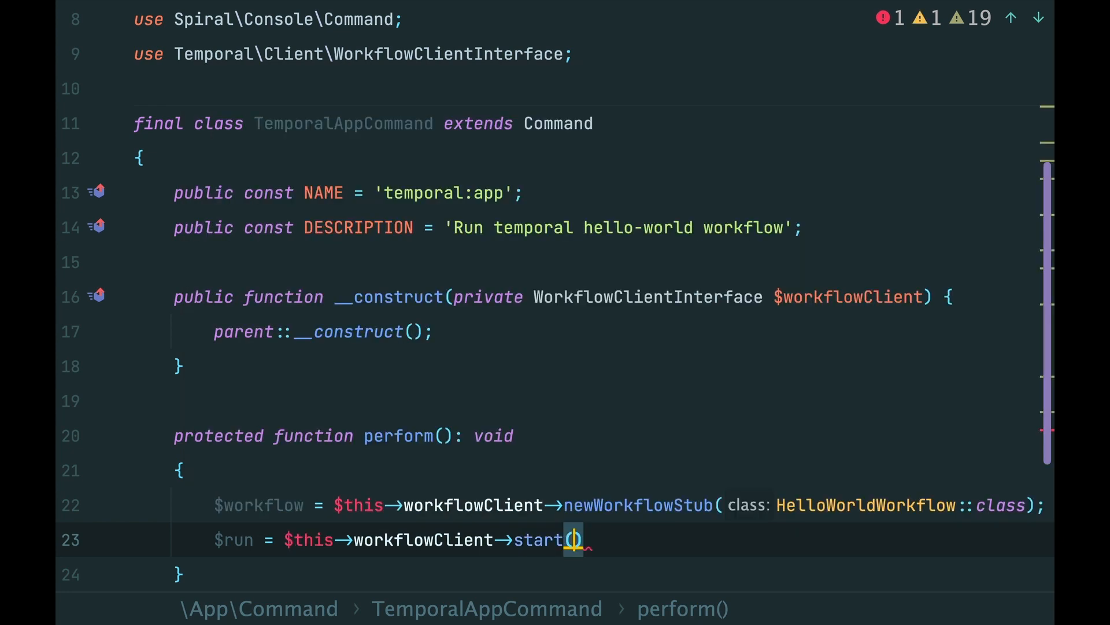
{"action": "type", "text": "$workflow"}
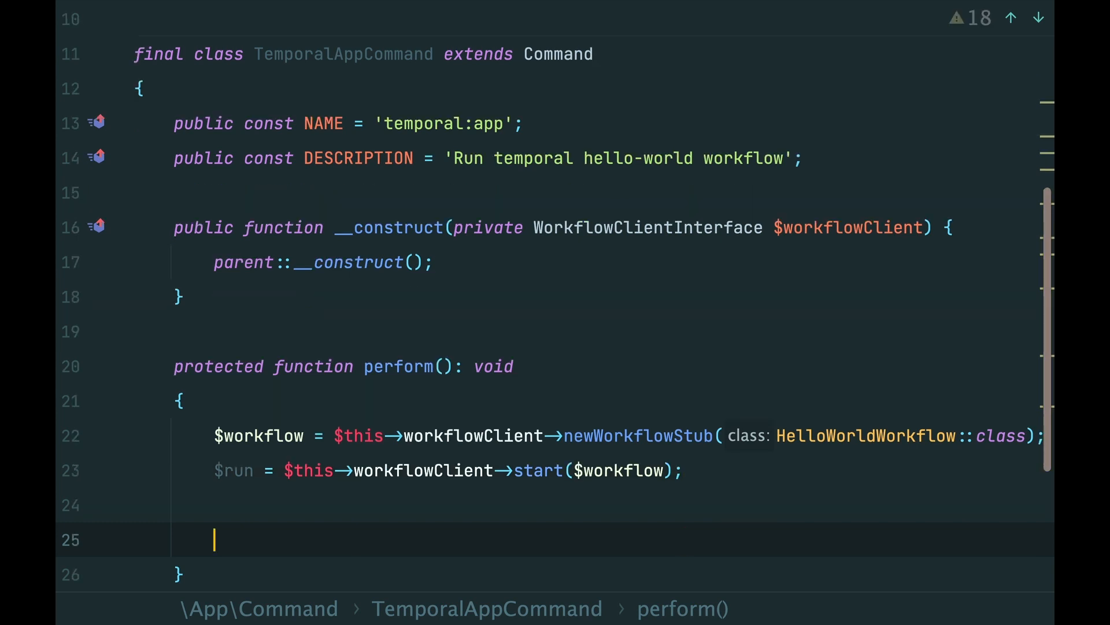
Output the result with $this->writeln($run->getResult())
{"action": "type", "text": "$this->writeln($run-);"}
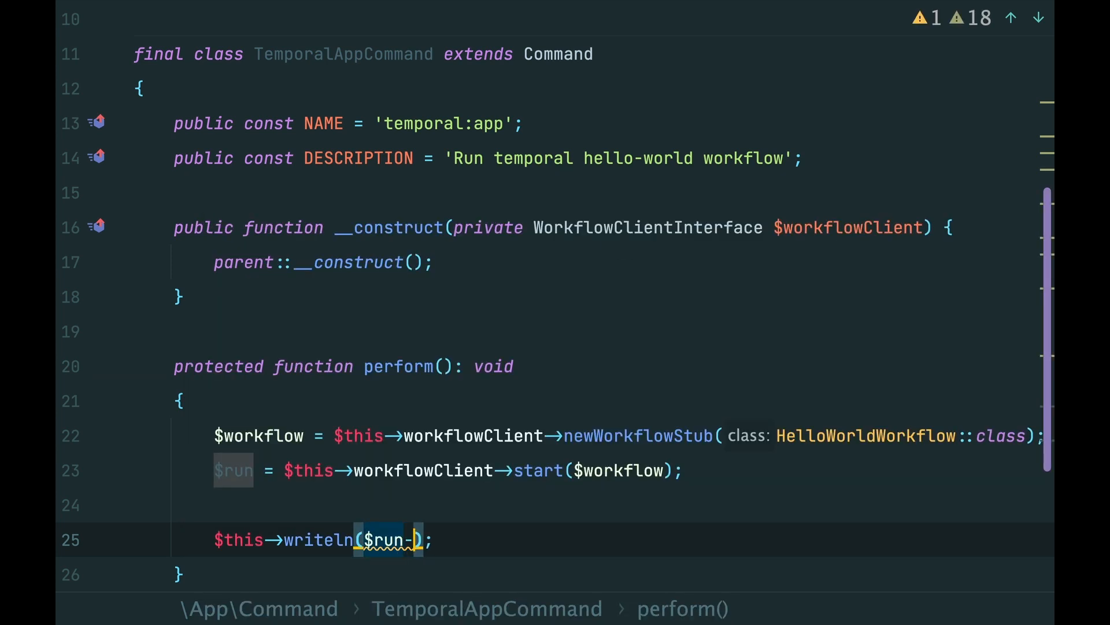
{"action": "type", "text": "->getResult()"}
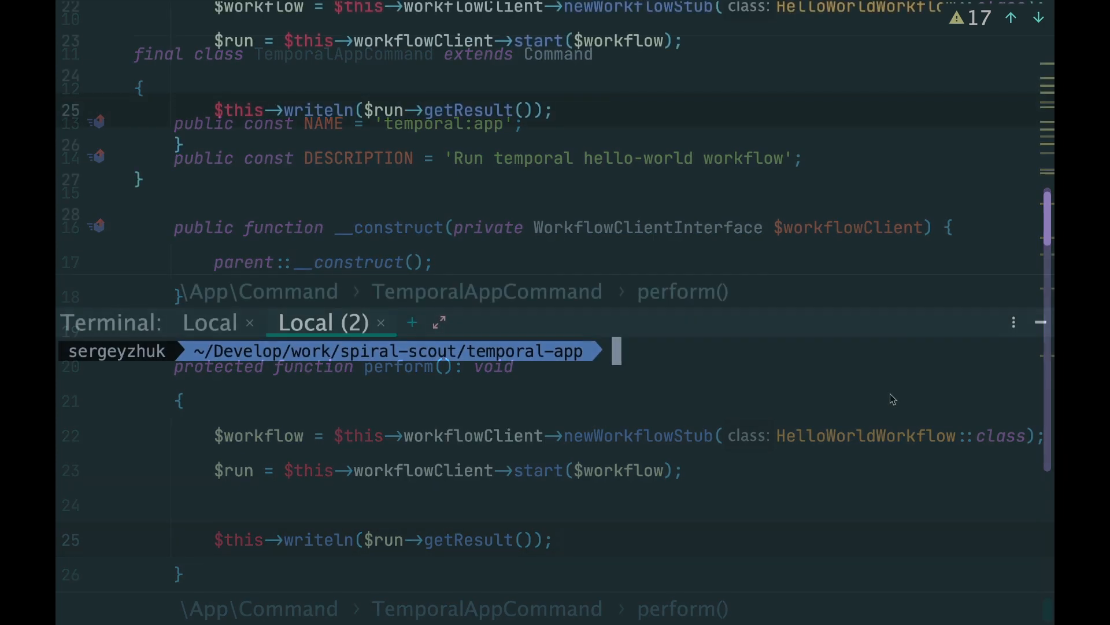
Run ./rr serve, then in a second terminal session run php app.php temporal:app
{"action": "type", "text": "./rr serve"}
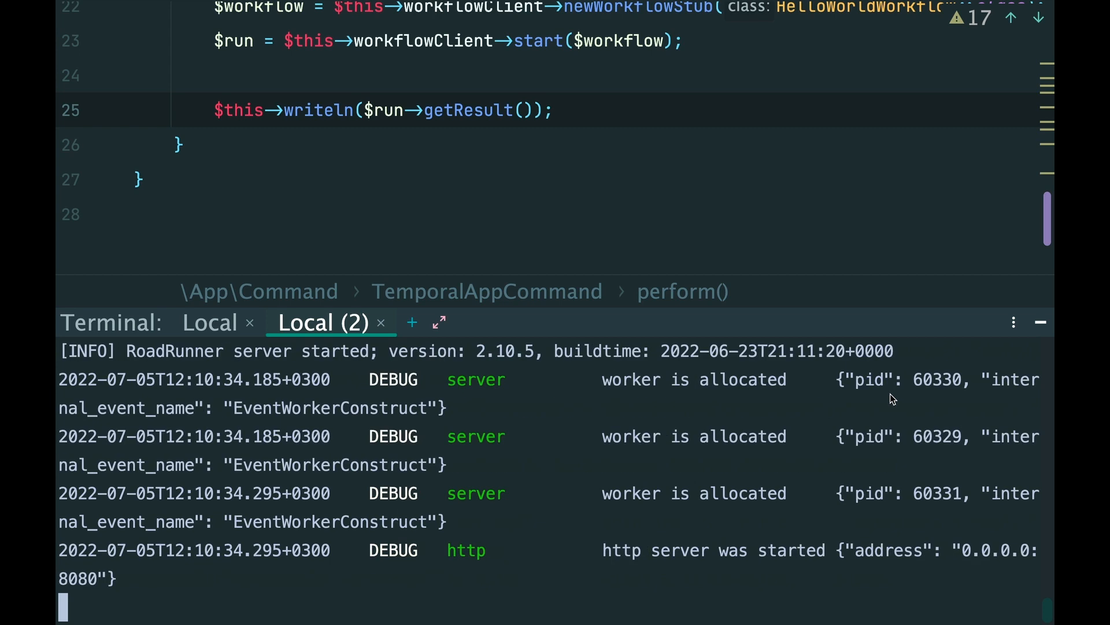
{"action": "left_click", "coordinate": [410, 323]}
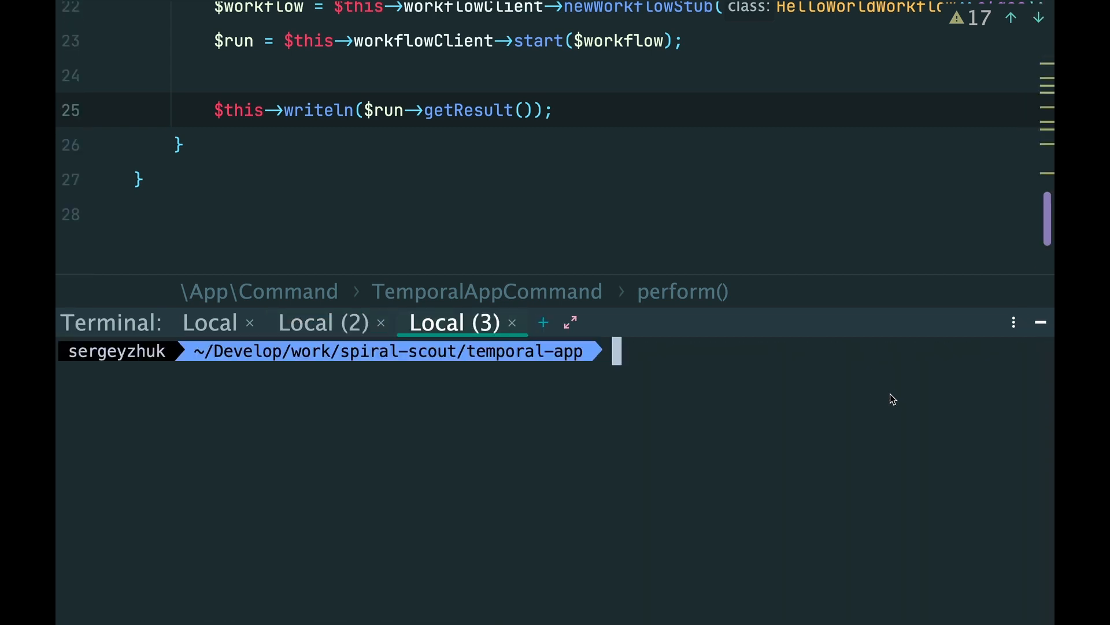
{"action": "type", "text": "php app.php"}
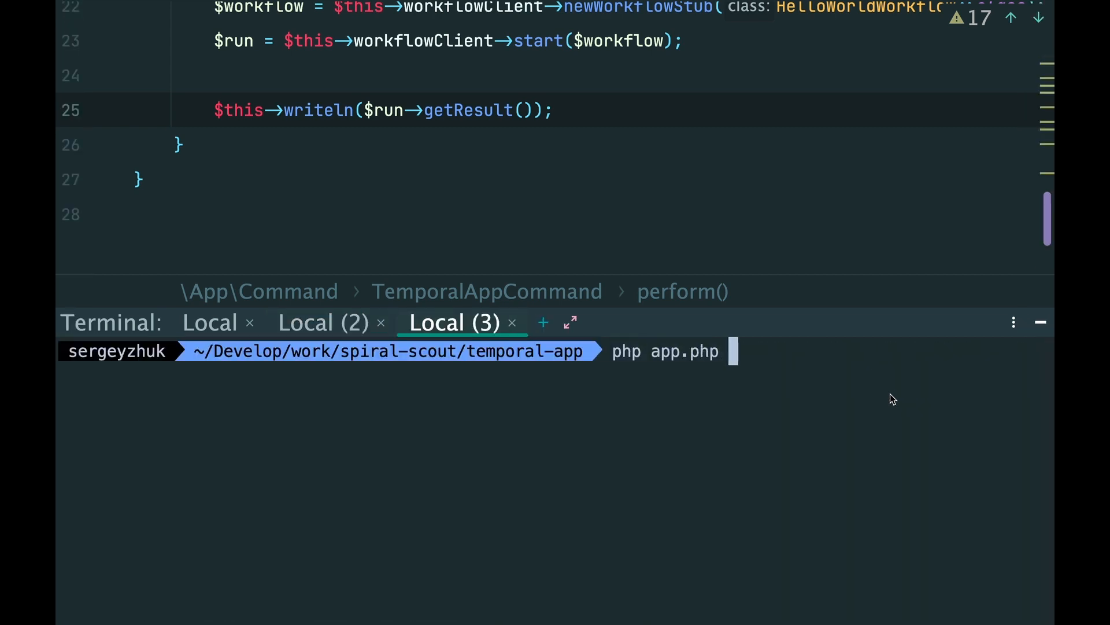
{"action": "type", "text": "temporal:a"}
{"action": "type", "text": "Hel"}
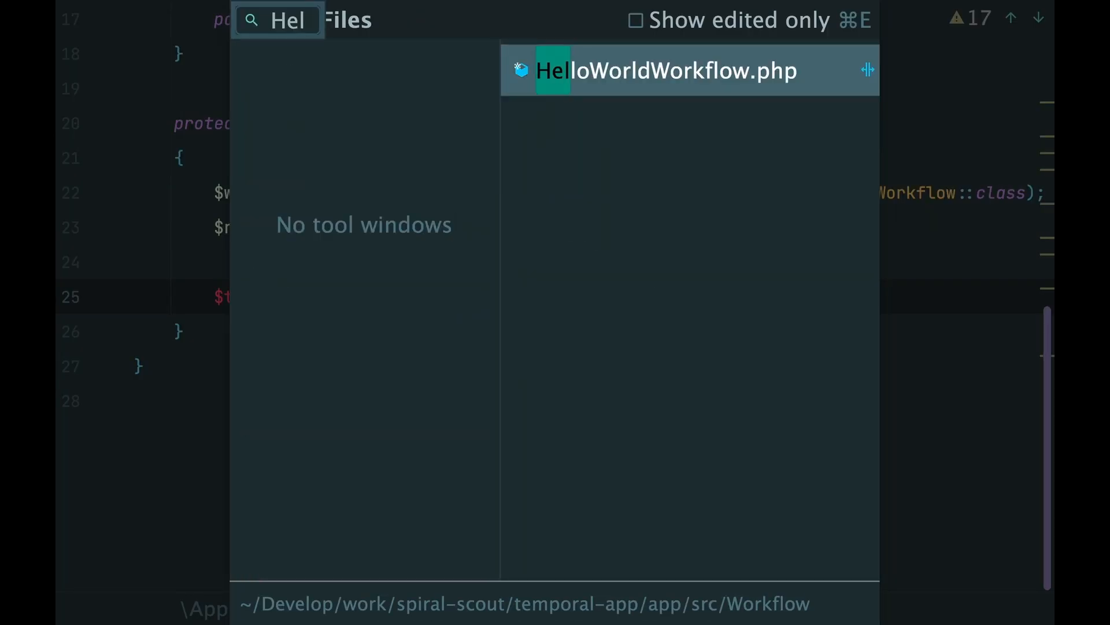
Add a string $name parameter to hello(), then start a second argument in workflowClient->start($workflow, )
{"action": "left_click", "coordinate": [666, 71]}
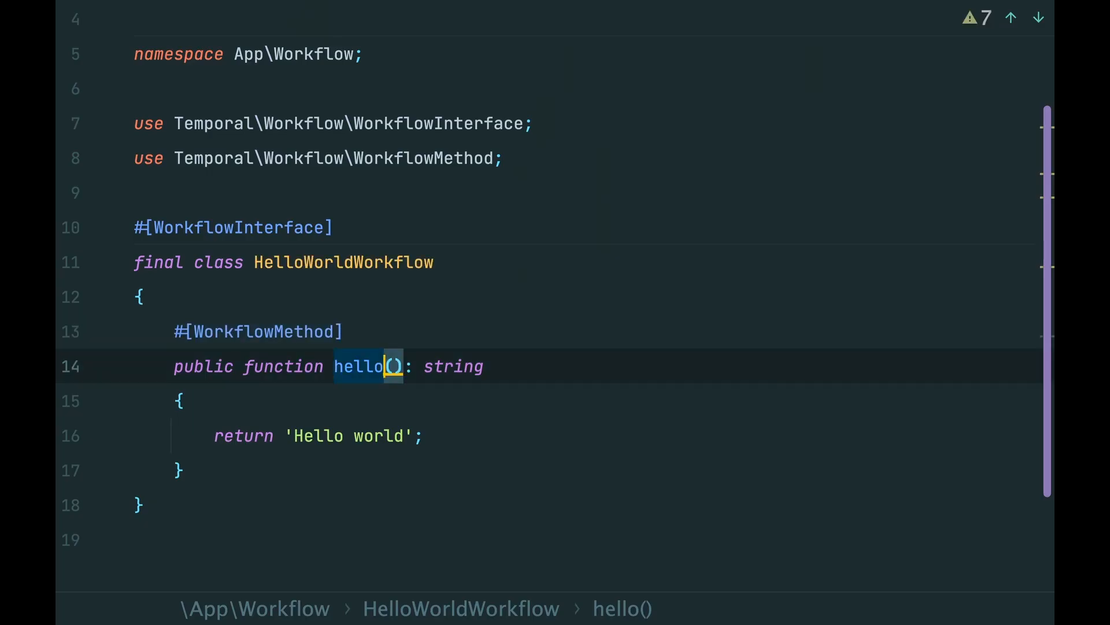
{"action": "type", "text": "string $nam"}
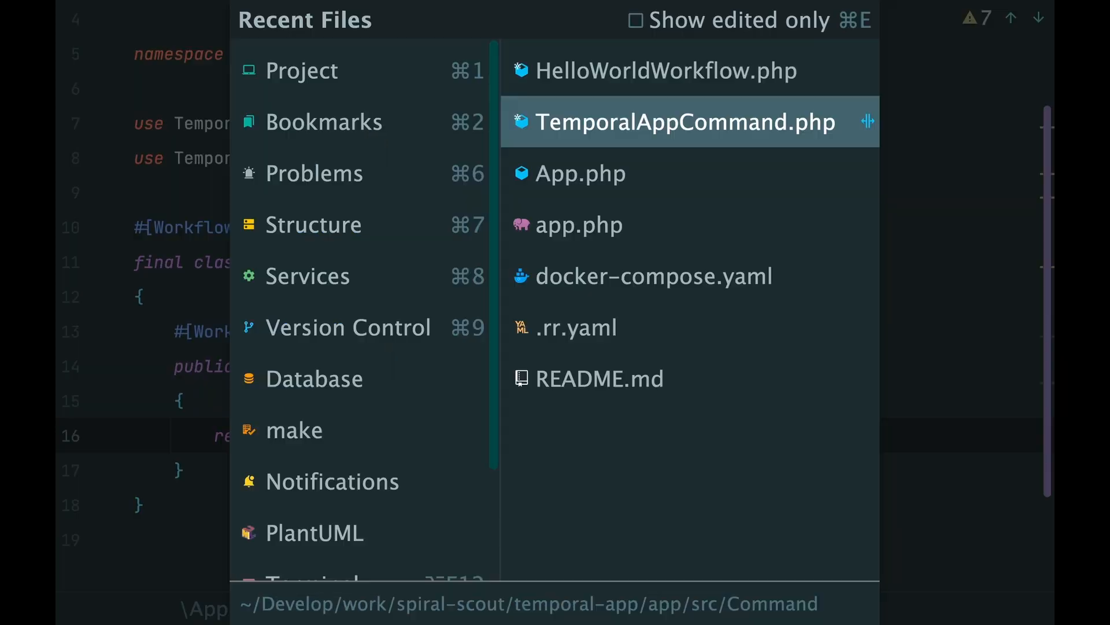
{"action": "left_click", "coordinate": [684, 121]}
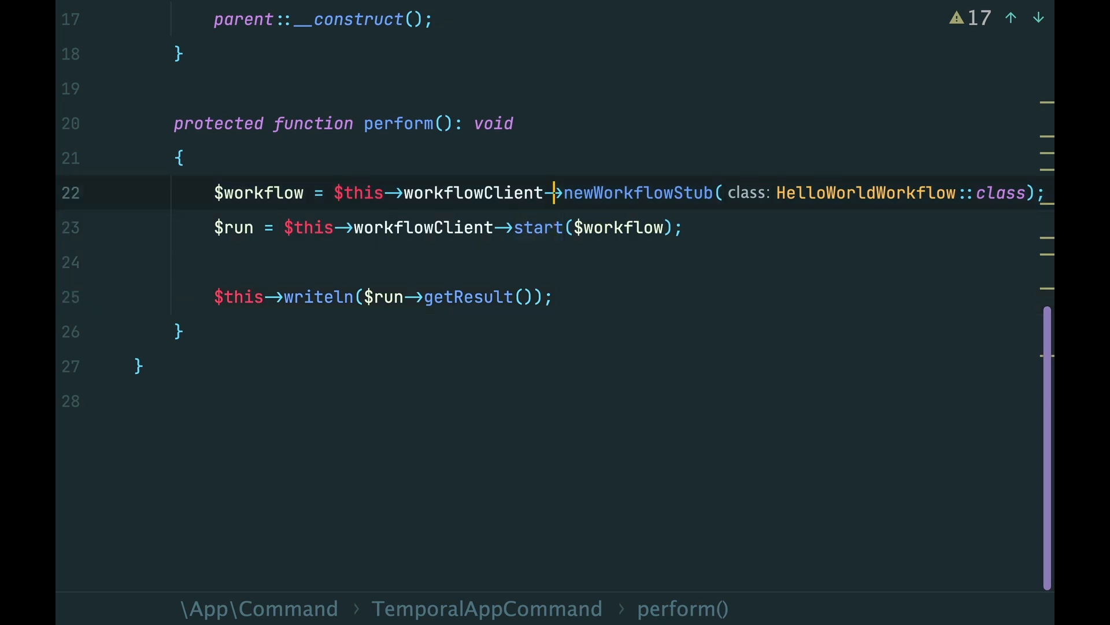
{"action": "type", "text": ","}
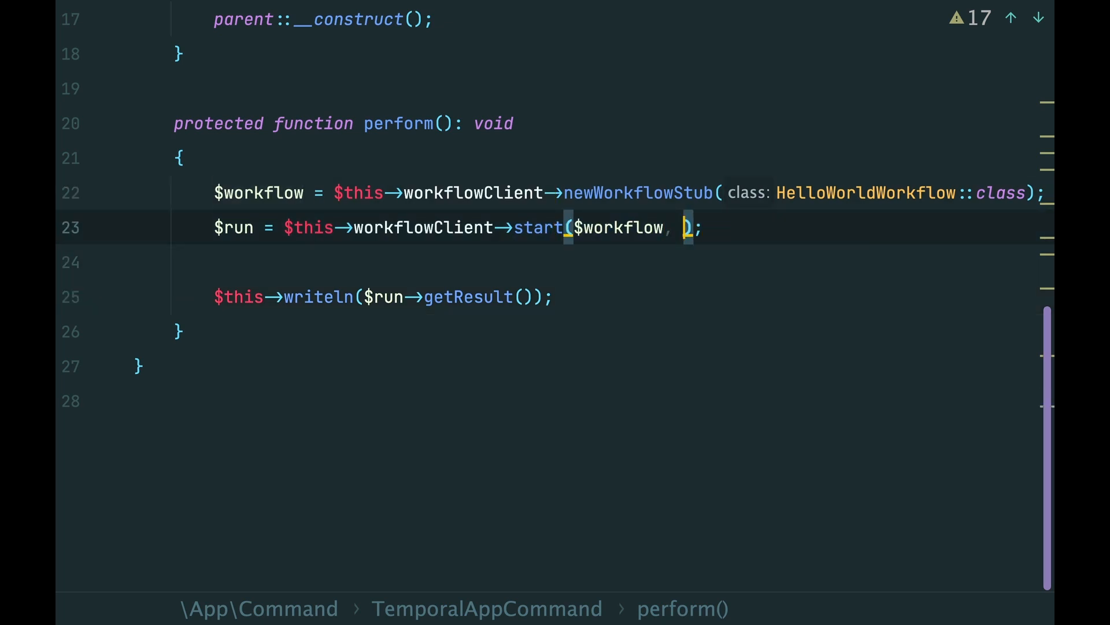